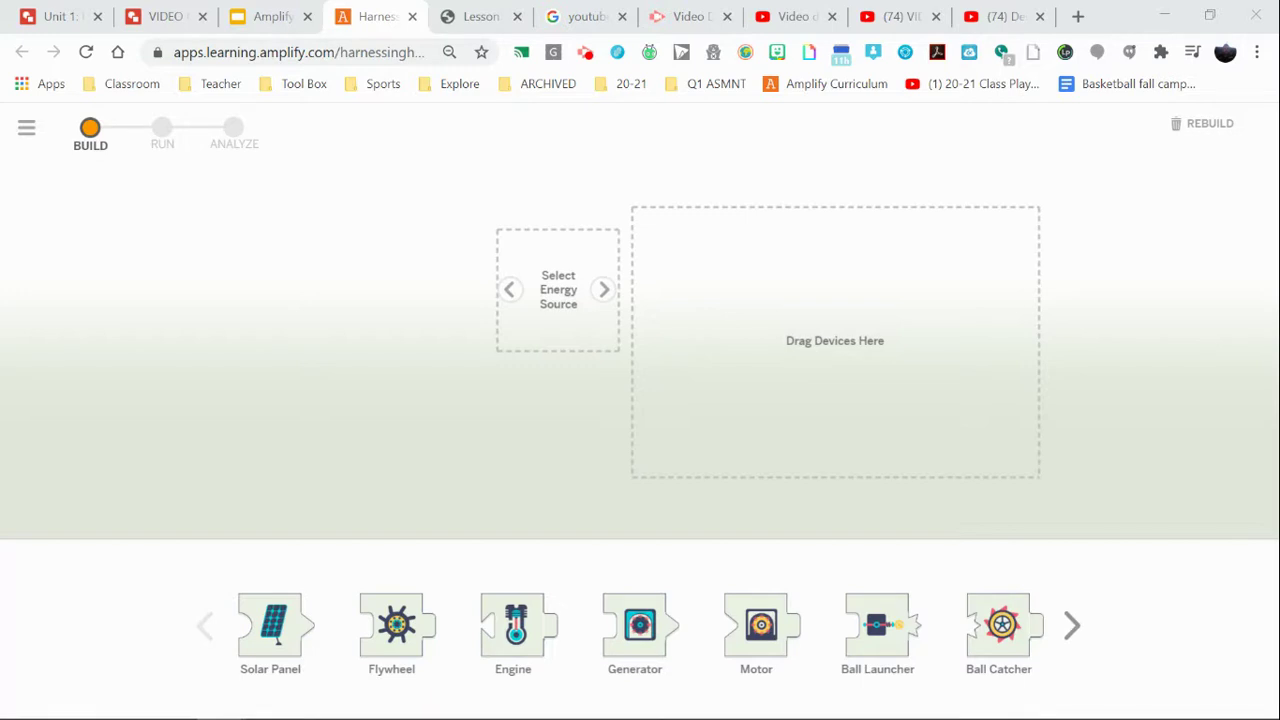
{"action": "mouse_move", "coordinate": [812, 384]}
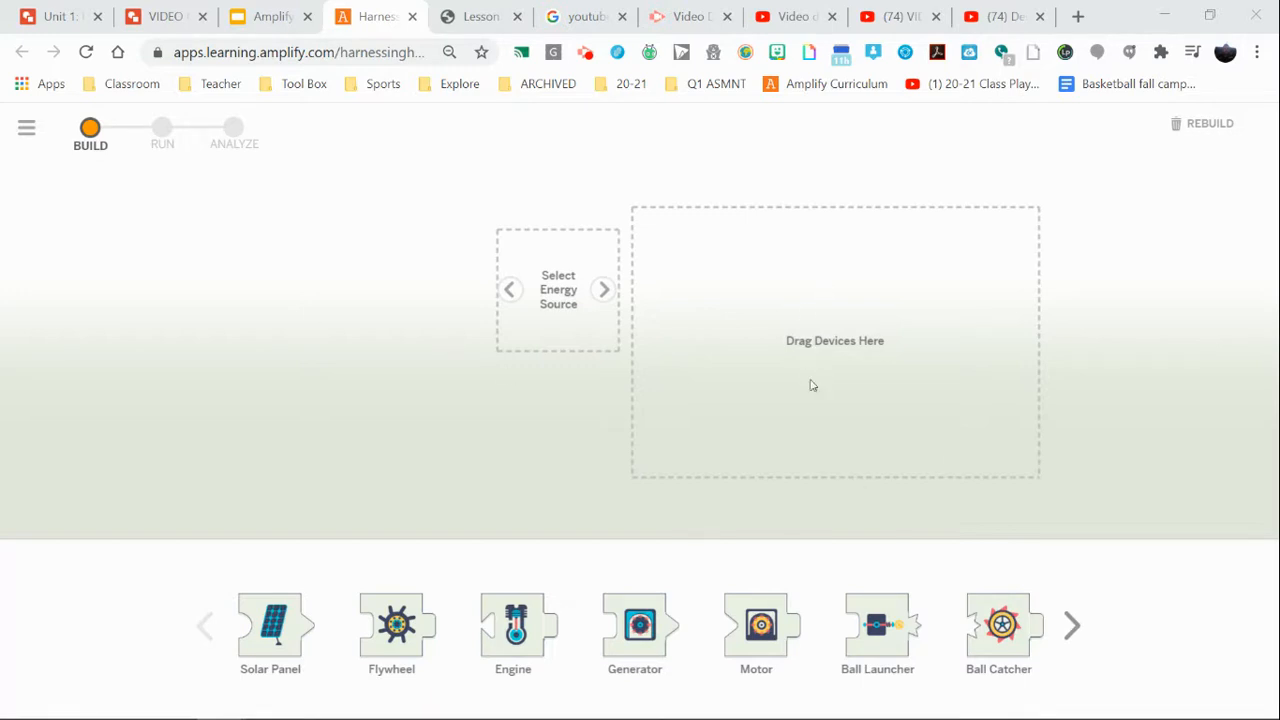
{"action": "mouse_move", "coordinate": [614, 292]}
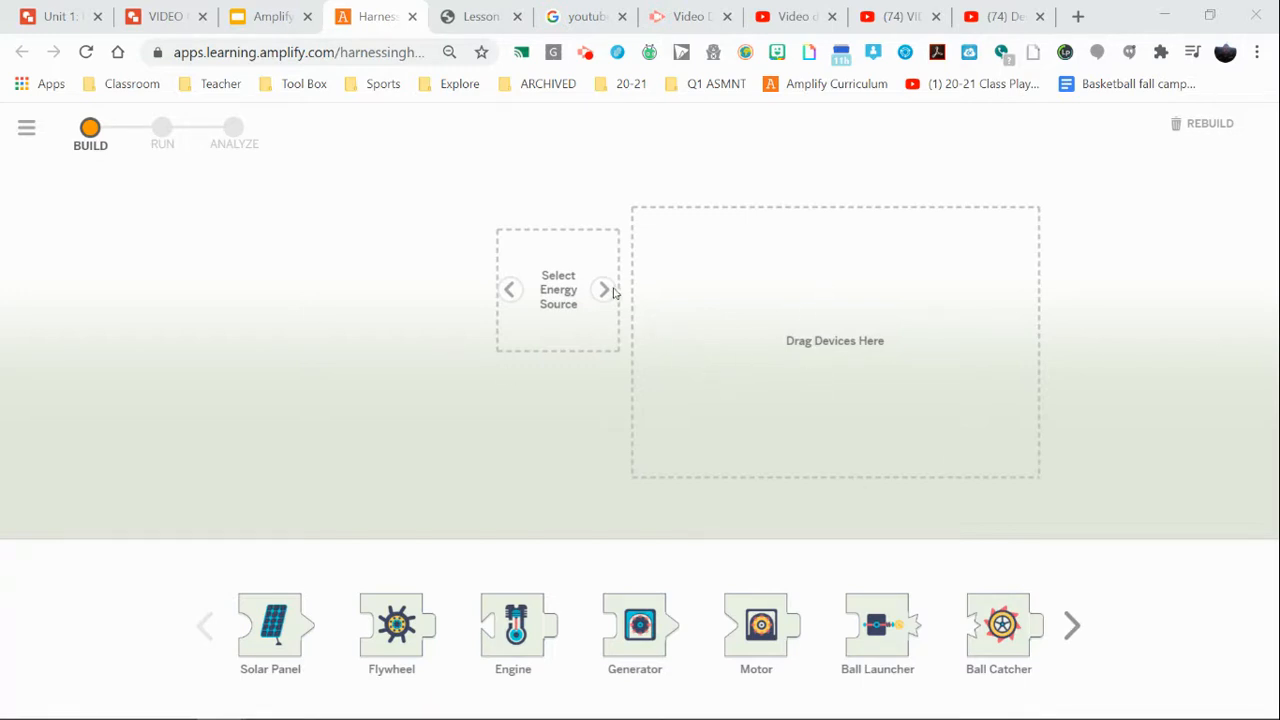
{"action": "mouse_move", "coordinate": [604, 302]}
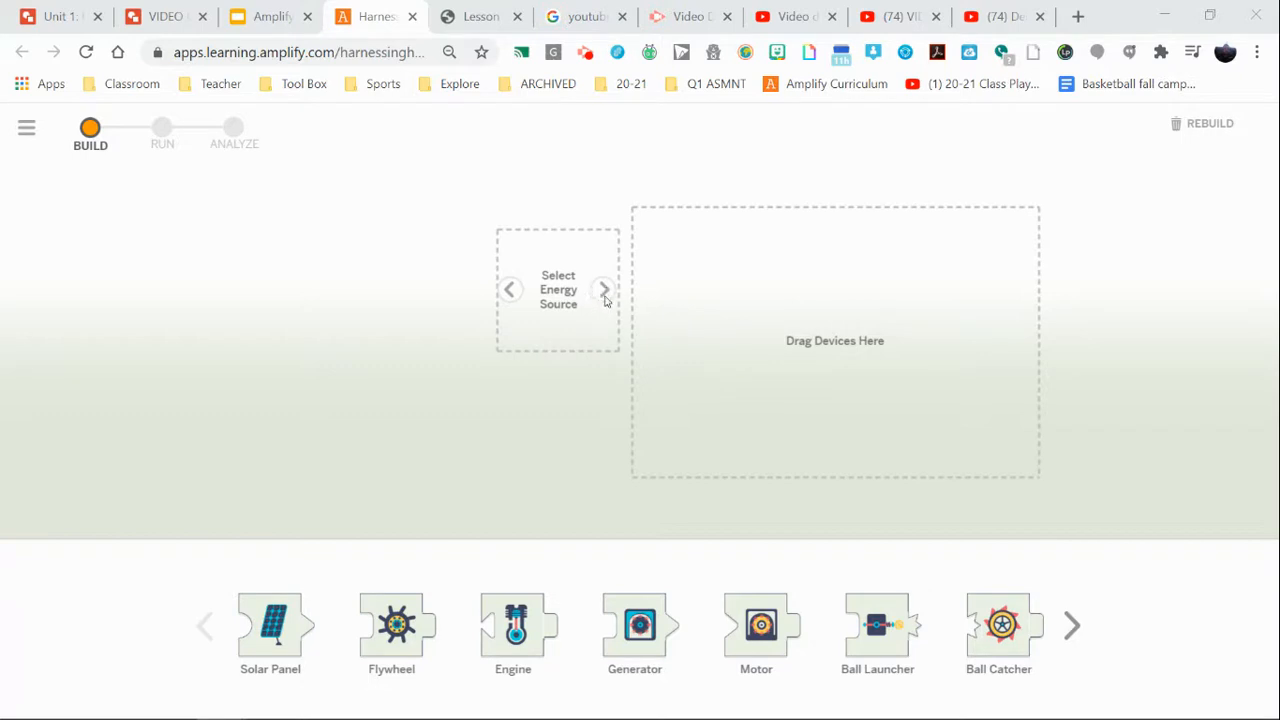
- Cycle the energy source through Crank, Fuel, Wind and Sun
{"action": "left_click", "coordinate": [604, 288]}
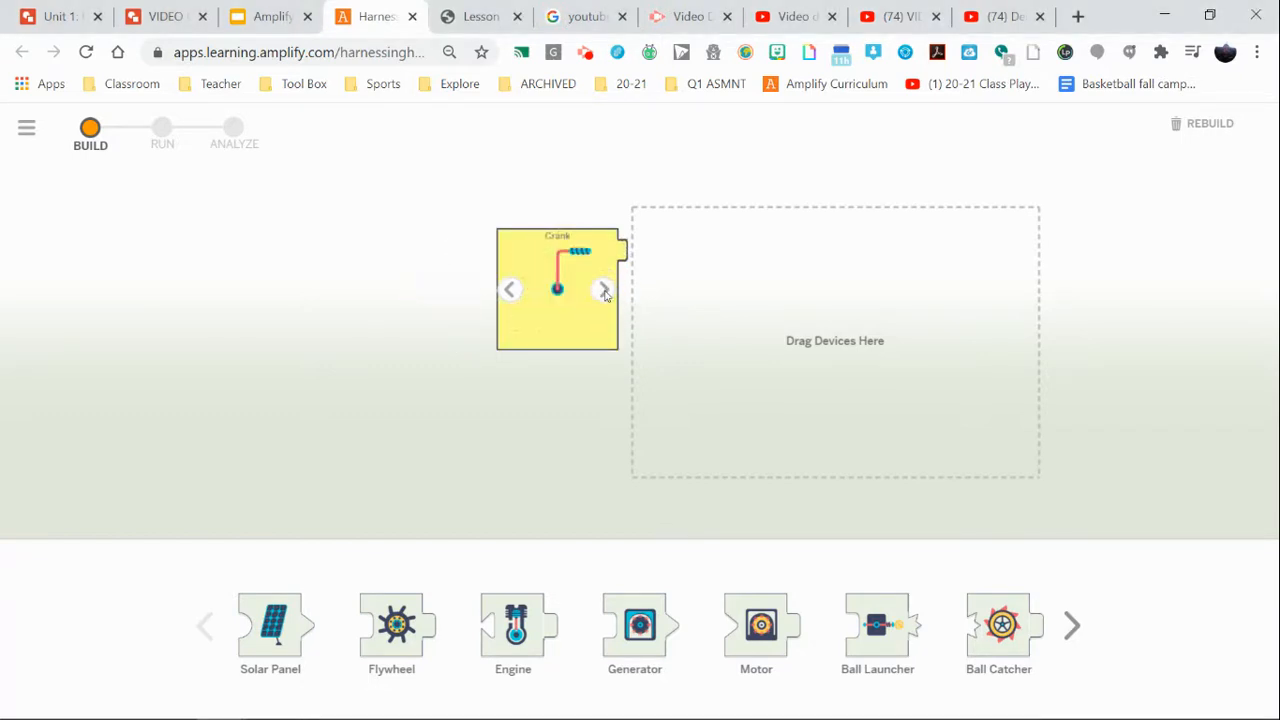
{"action": "left_click", "coordinate": [604, 288]}
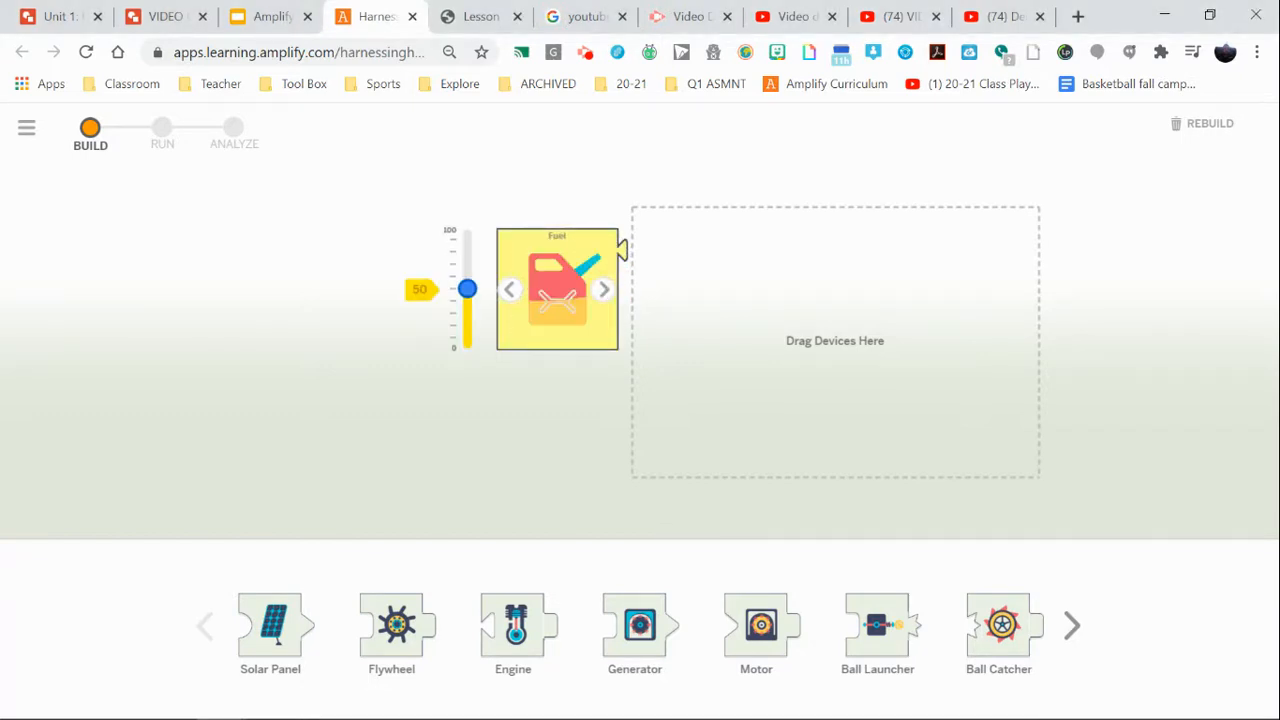
{"action": "left_click", "coordinate": [604, 288]}
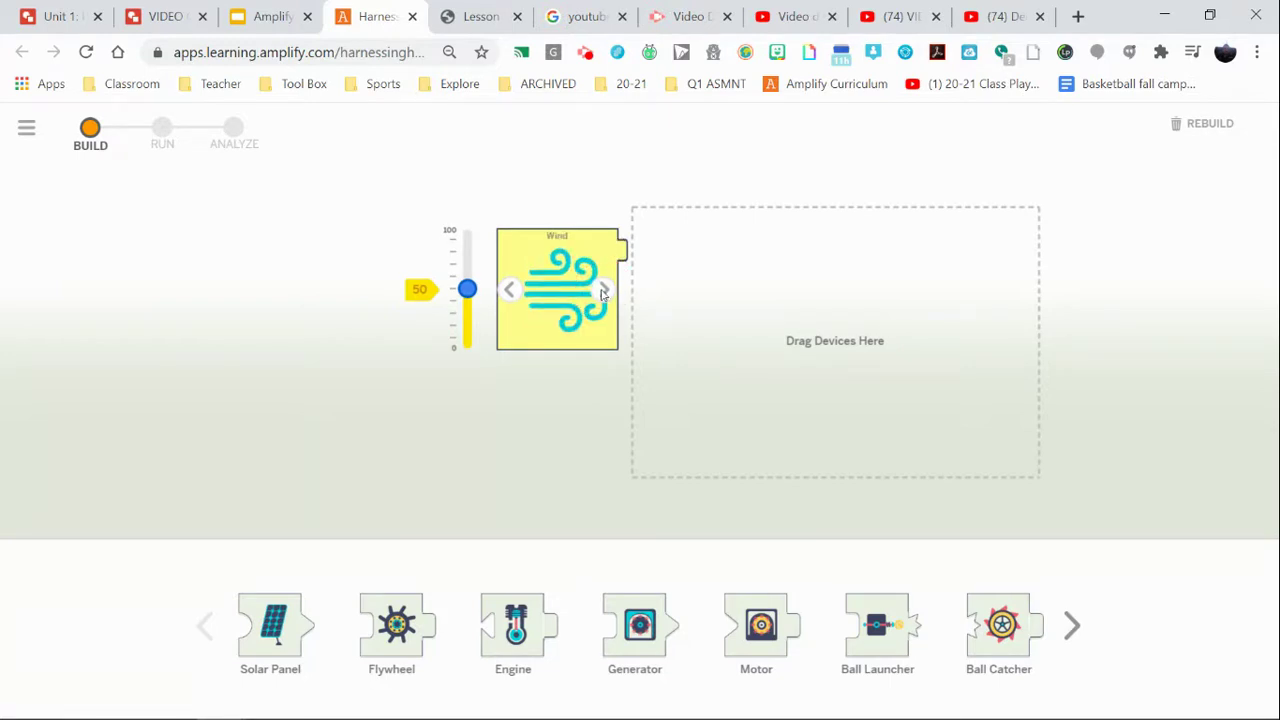
{"action": "left_click", "coordinate": [604, 288]}
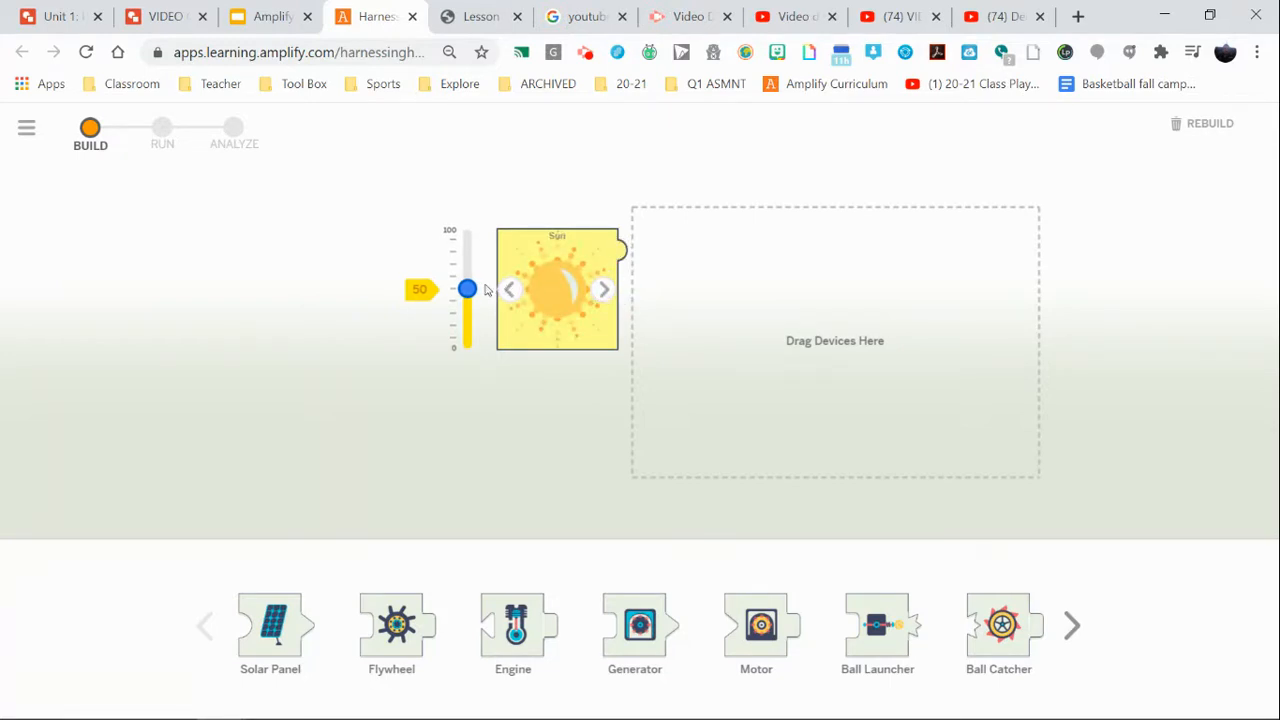
- Test the Sun slider at 0, 100 and back to 50, then return the source to Crank
{"action": "left_click_drag", "start_coordinate": [466, 290], "coordinate": [468, 348]}
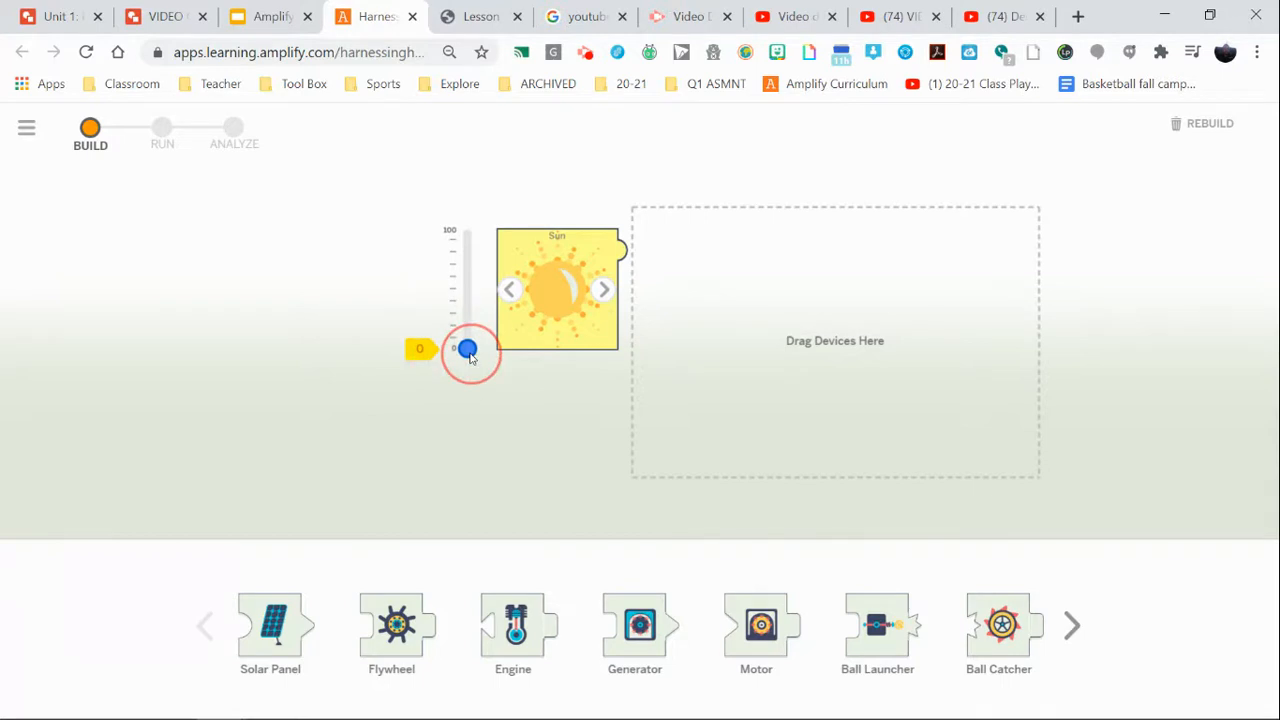
{"action": "left_click_drag", "start_coordinate": [468, 348], "coordinate": [464, 226]}
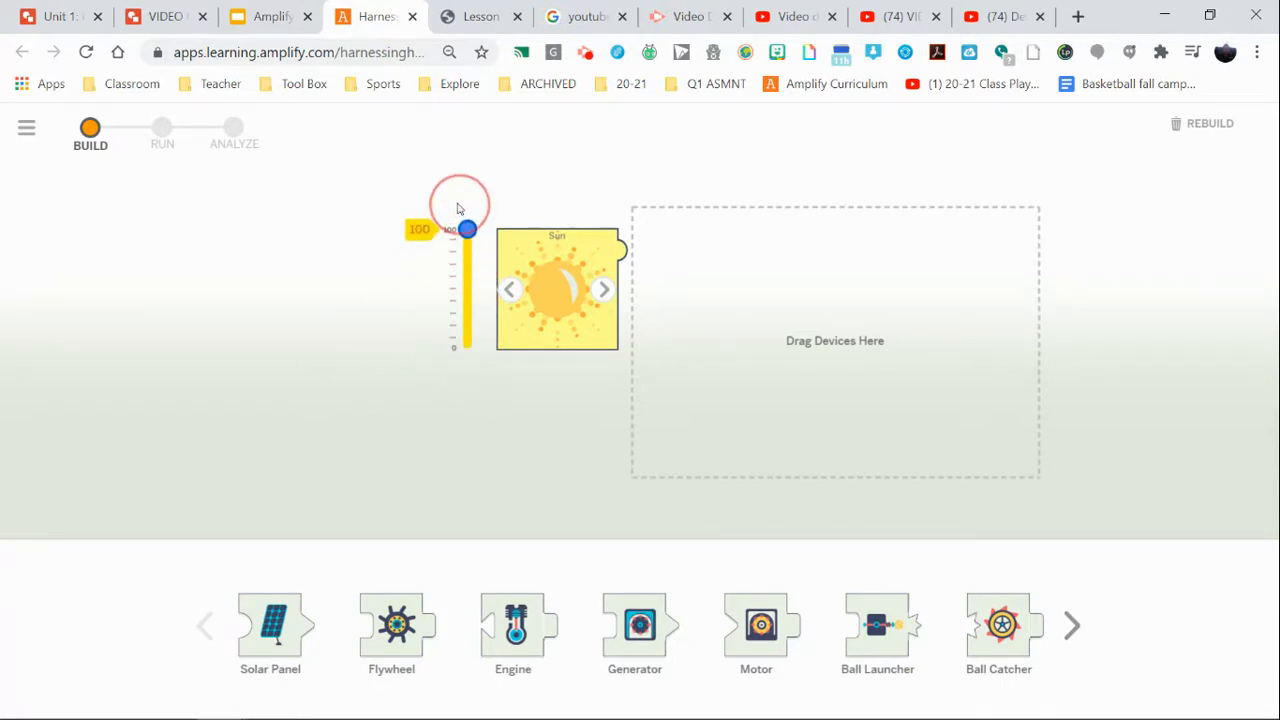
{"action": "left_click_drag", "start_coordinate": [468, 228], "coordinate": [468, 288]}
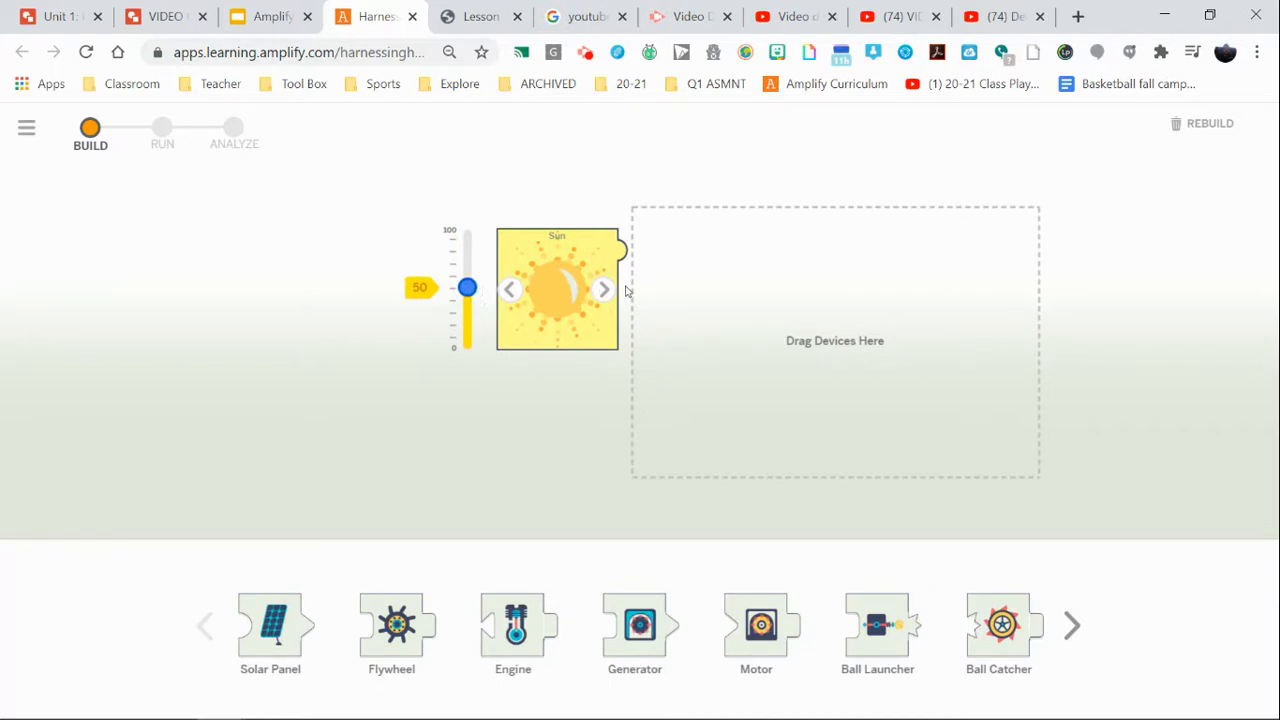
{"action": "left_click", "coordinate": [604, 288]}
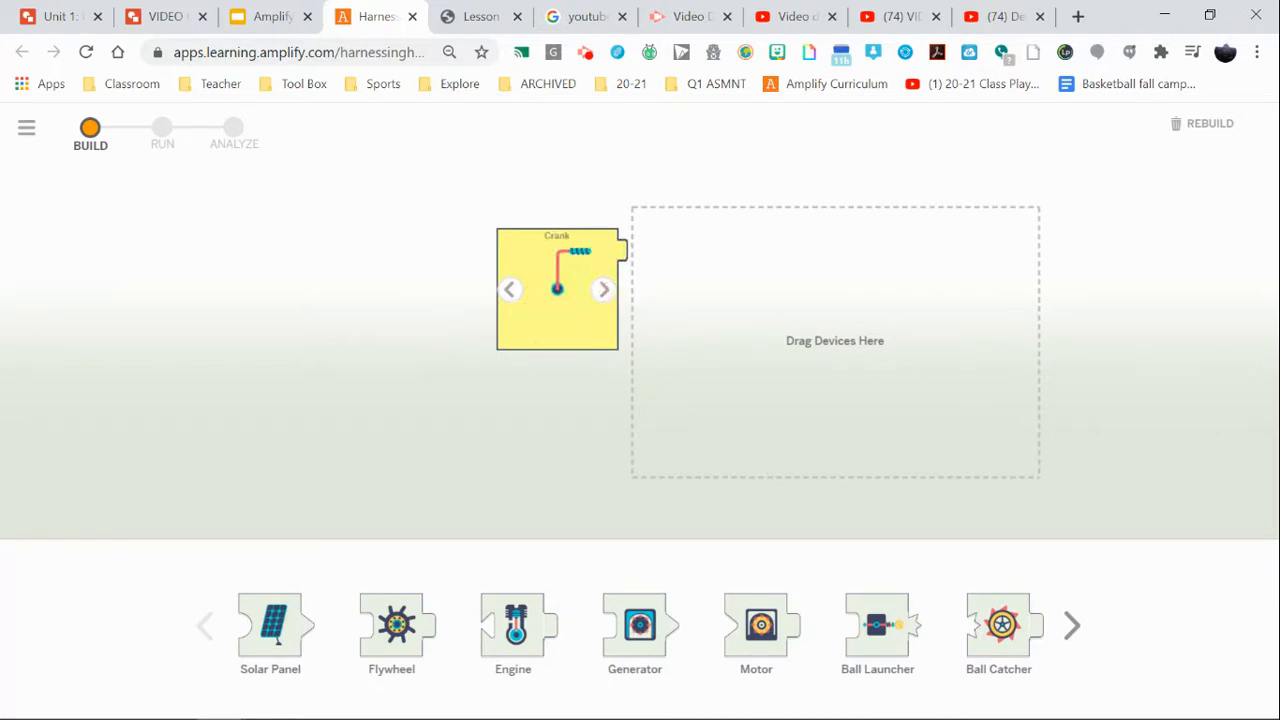
{"action": "mouse_move", "coordinate": [548, 312]}
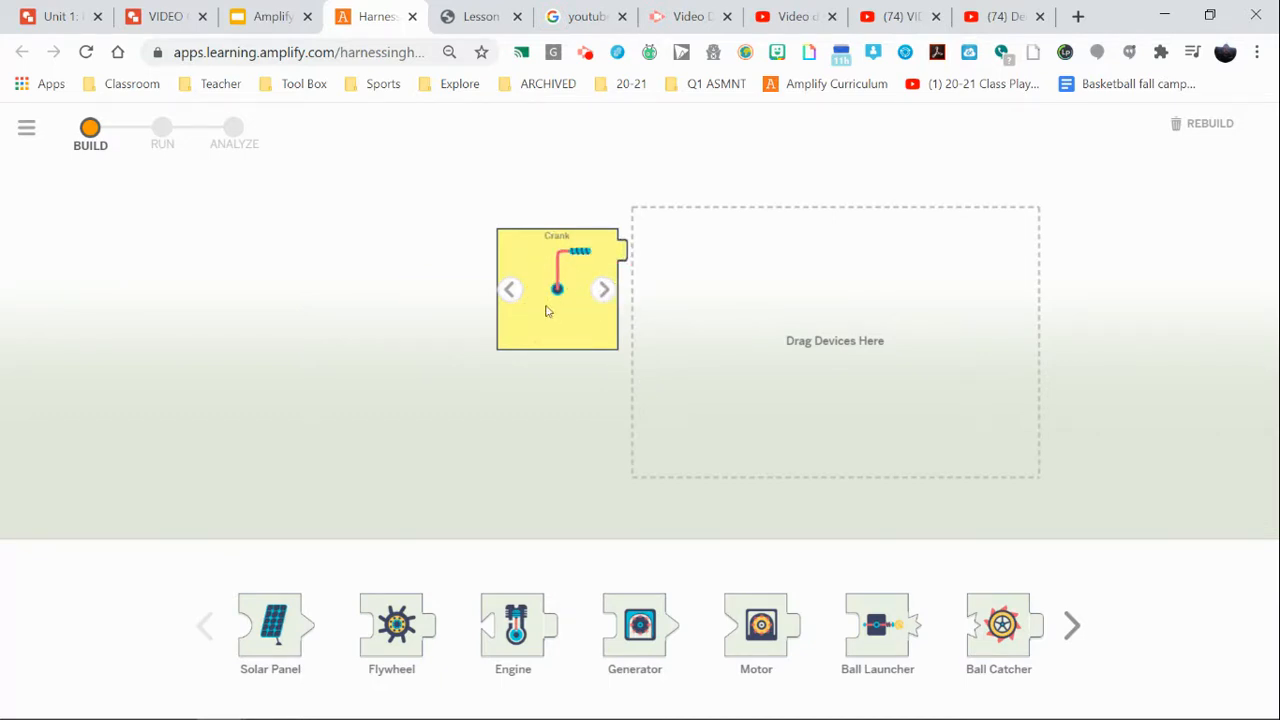
{"action": "mouse_move", "coordinate": [518, 292]}
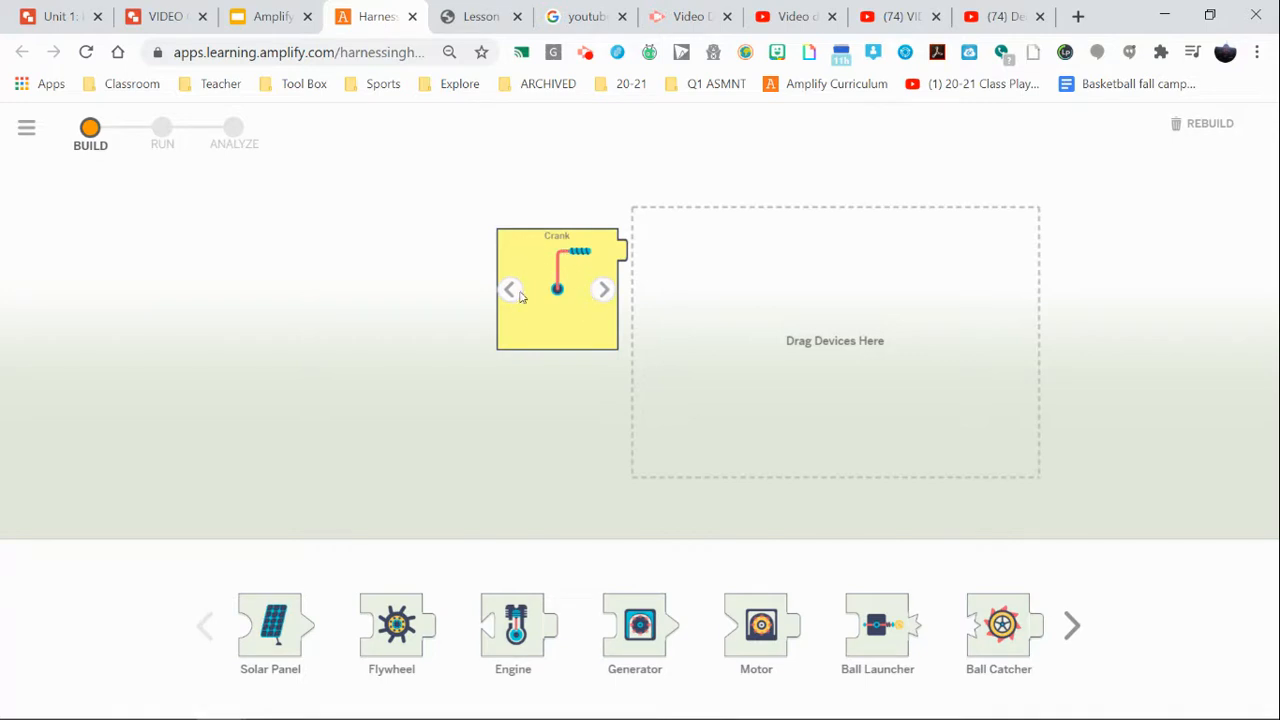
{"action": "mouse_move", "coordinate": [522, 328]}
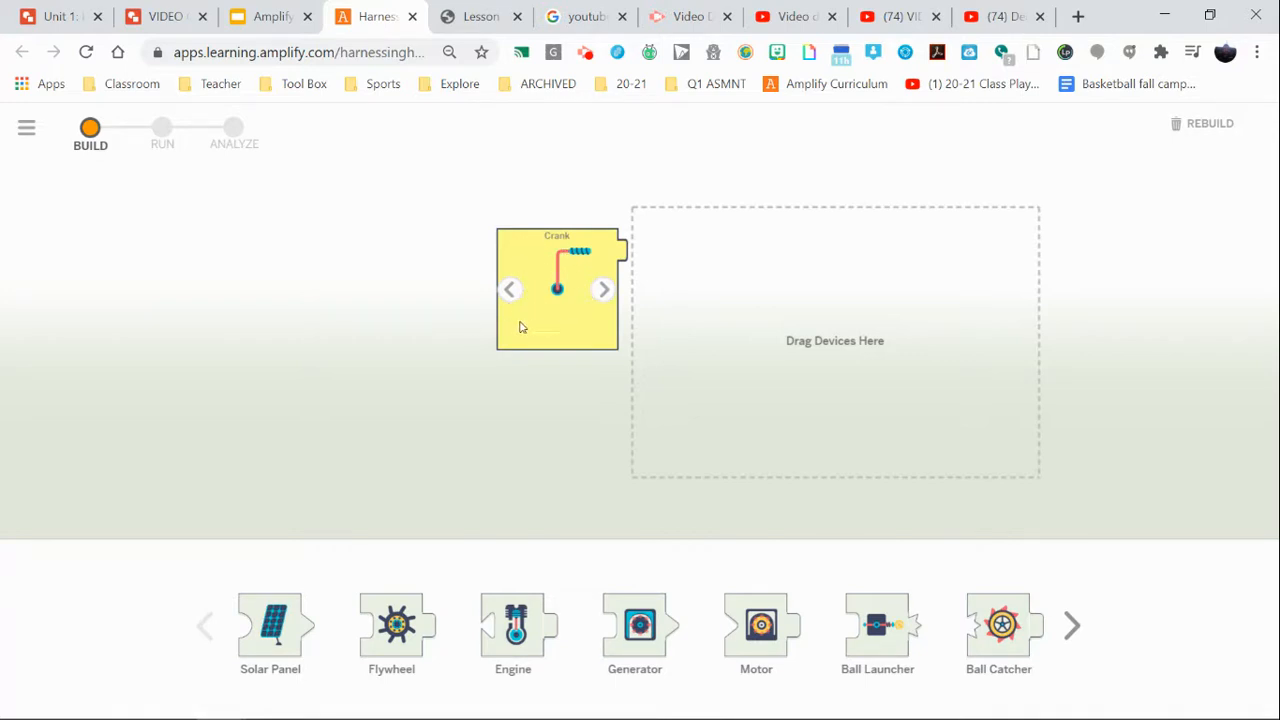
{"action": "mouse_move", "coordinate": [826, 280]}
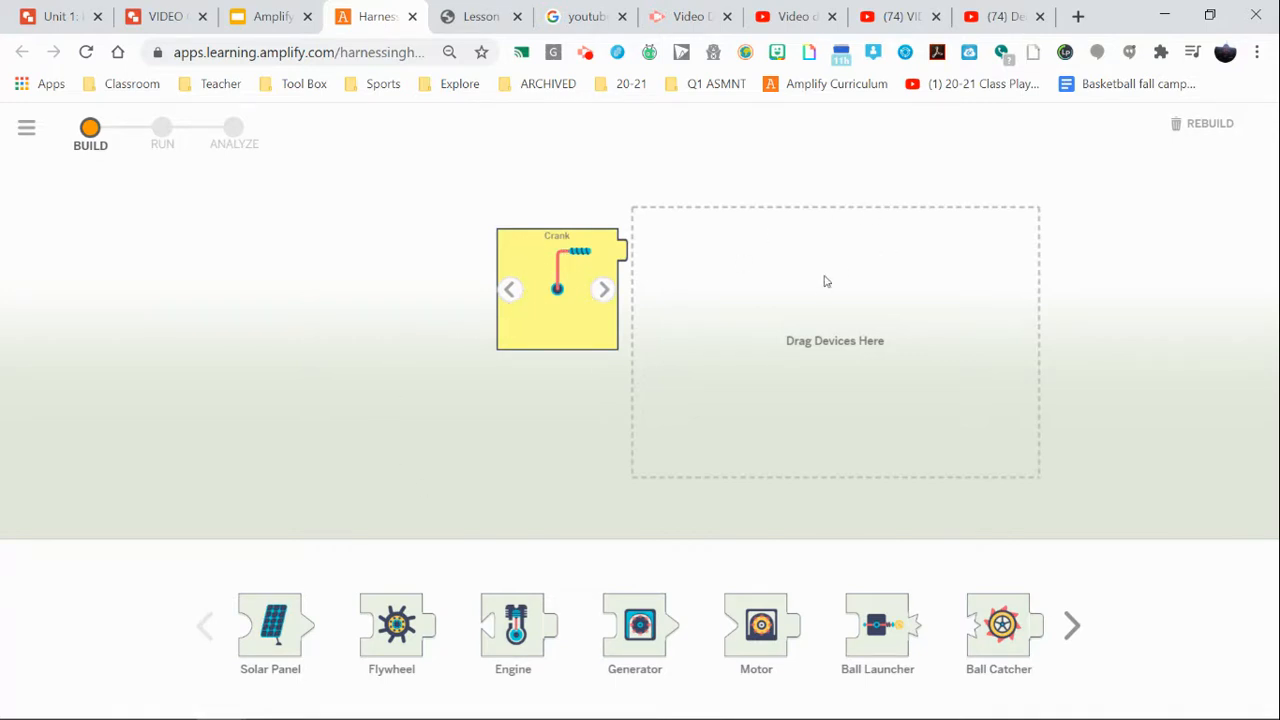
{"action": "mouse_move", "coordinate": [596, 336]}
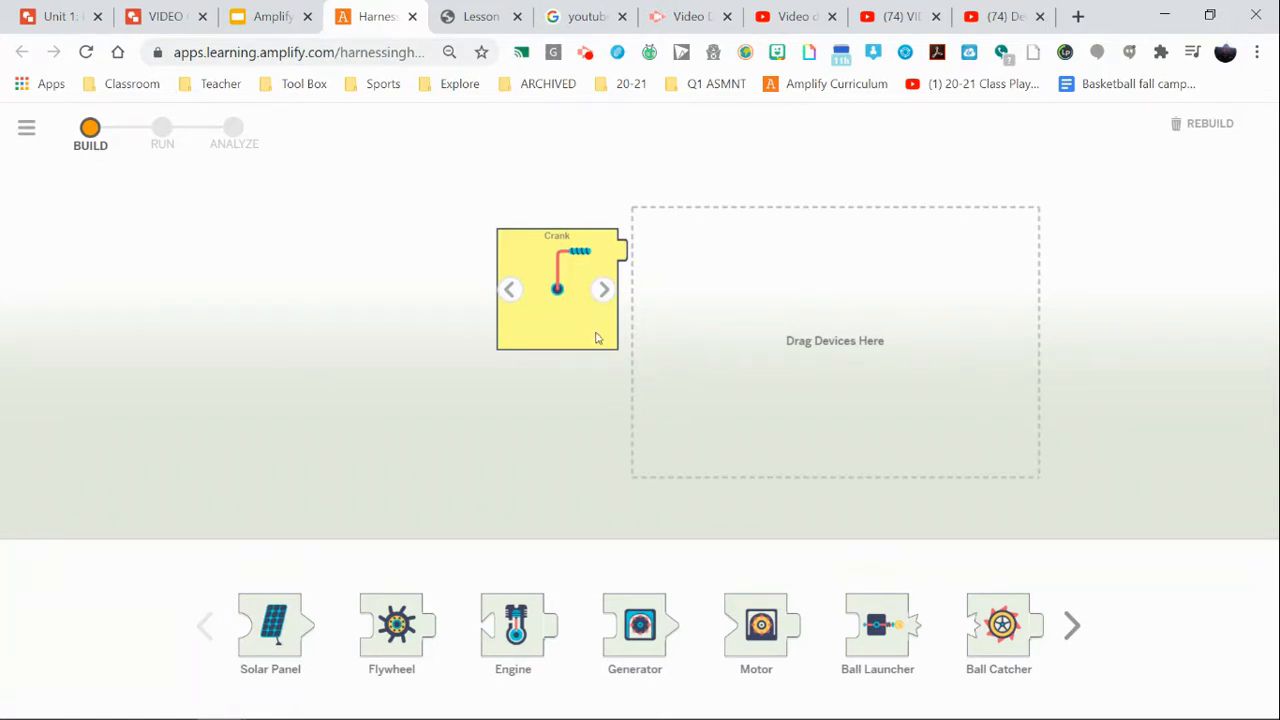
{"action": "mouse_move", "coordinate": [468, 388]}
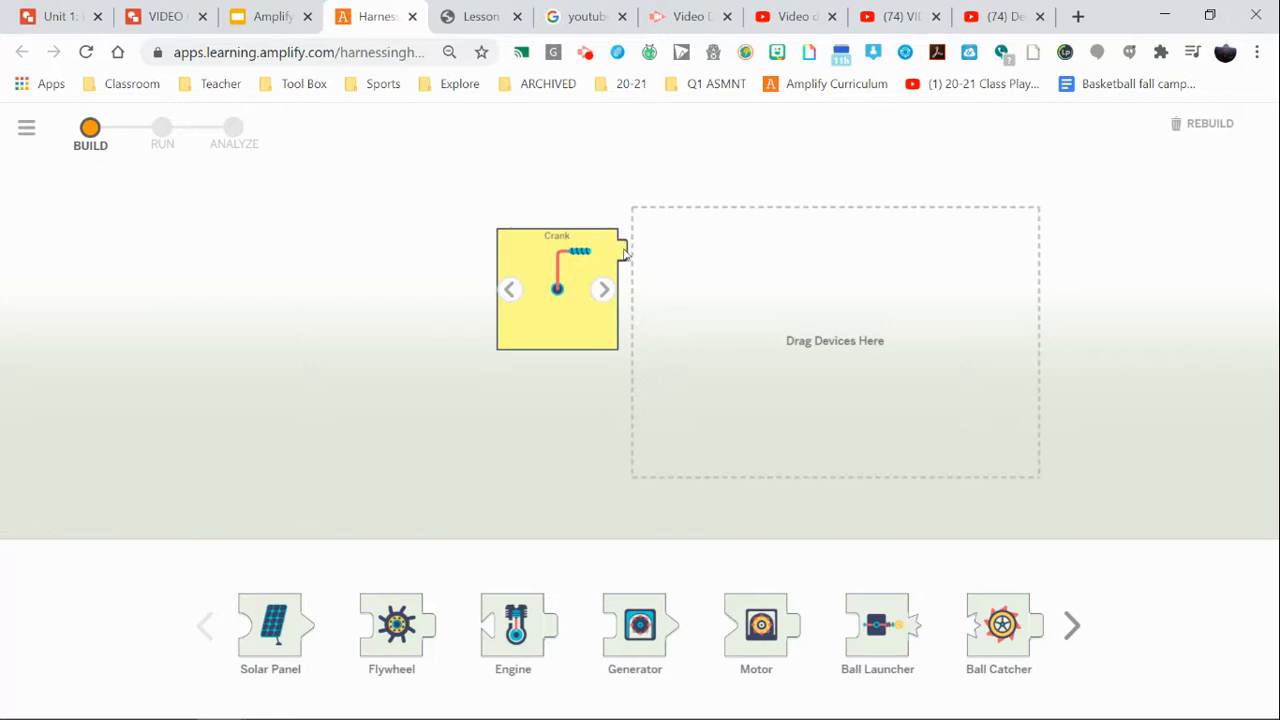
{"action": "mouse_move", "coordinate": [794, 644]}
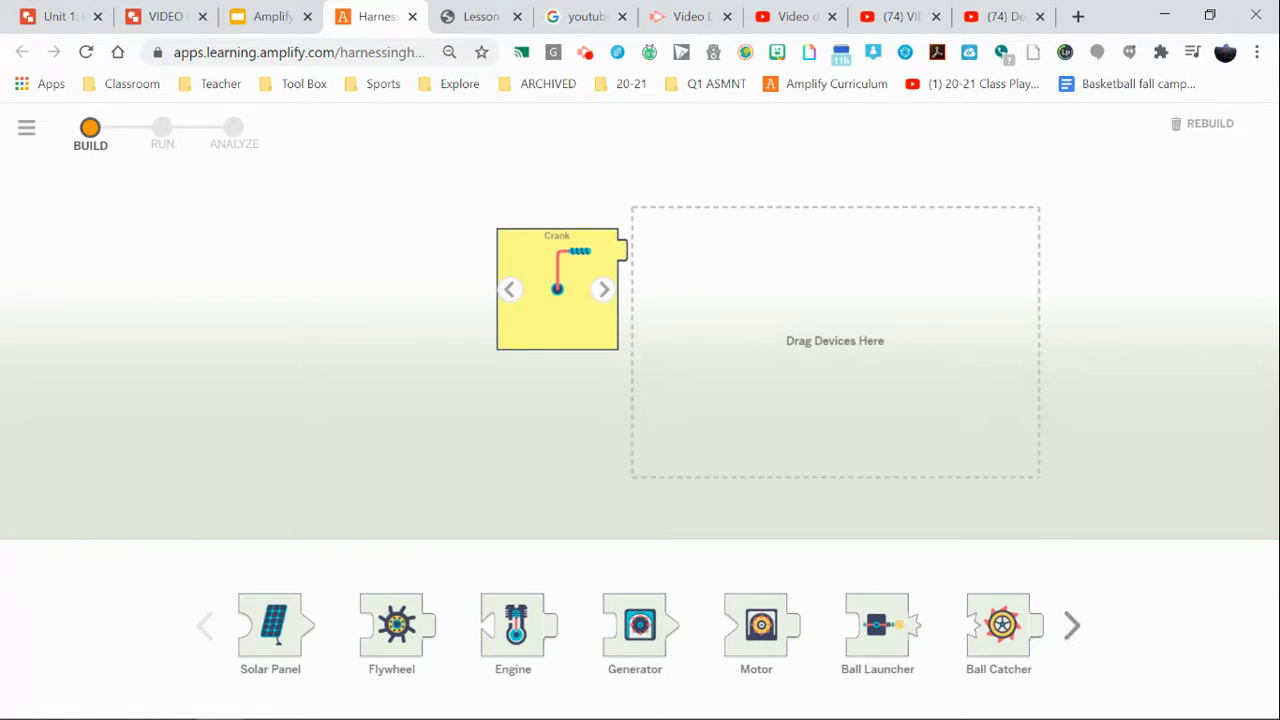
{"action": "mouse_move", "coordinate": [628, 262]}
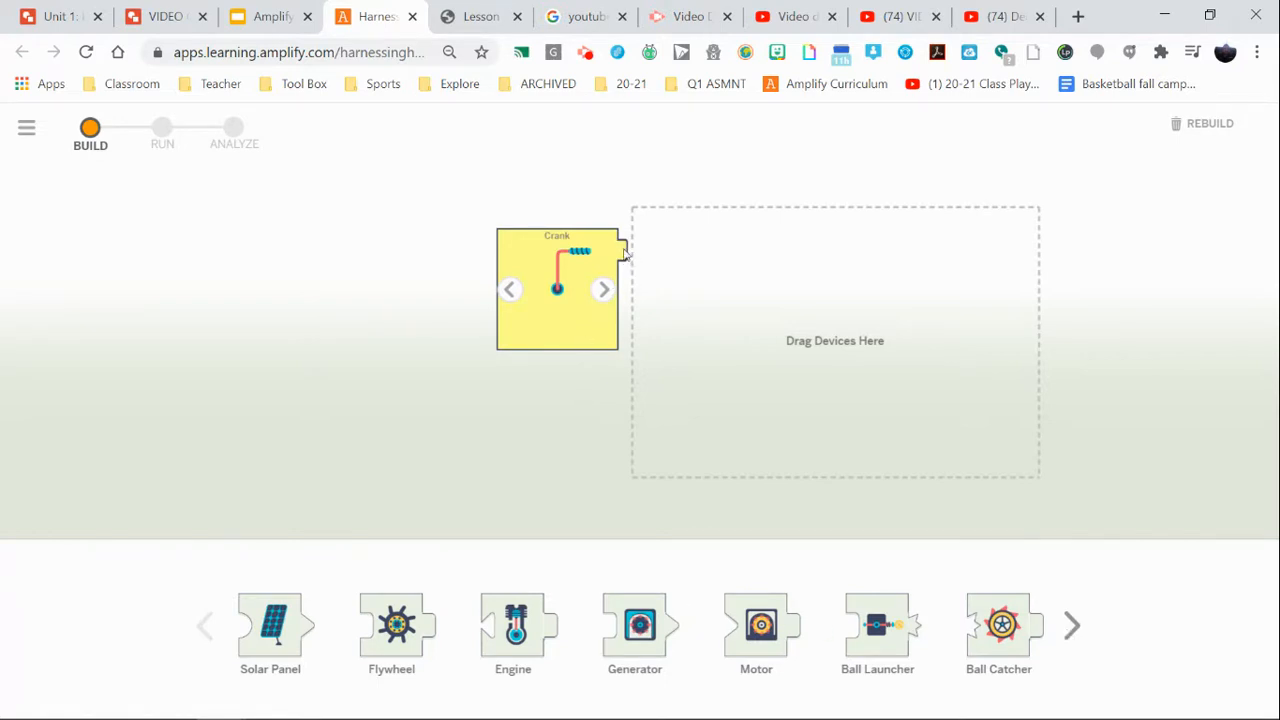
- Attach the flywheel after the crank and the spring after the ball launcher
{"action": "left_click", "coordinate": [392, 620]}
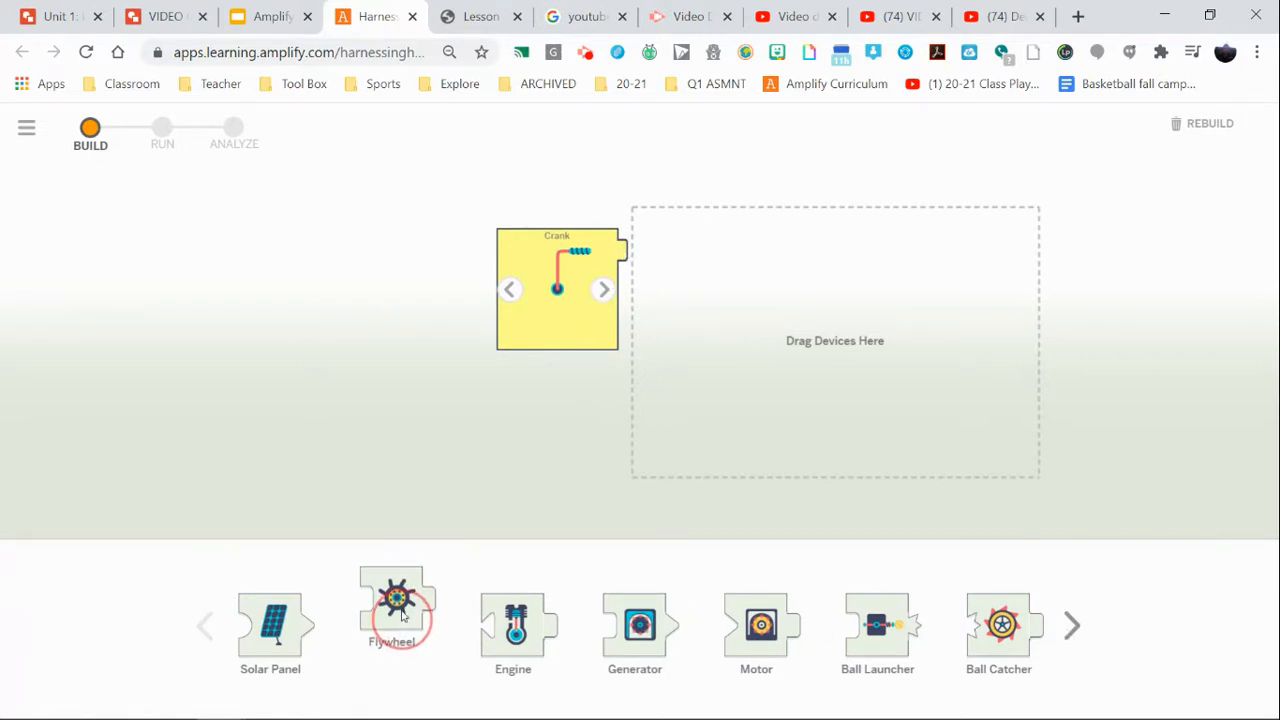
{"action": "left_click_drag", "start_coordinate": [396, 616], "coordinate": [700, 284]}
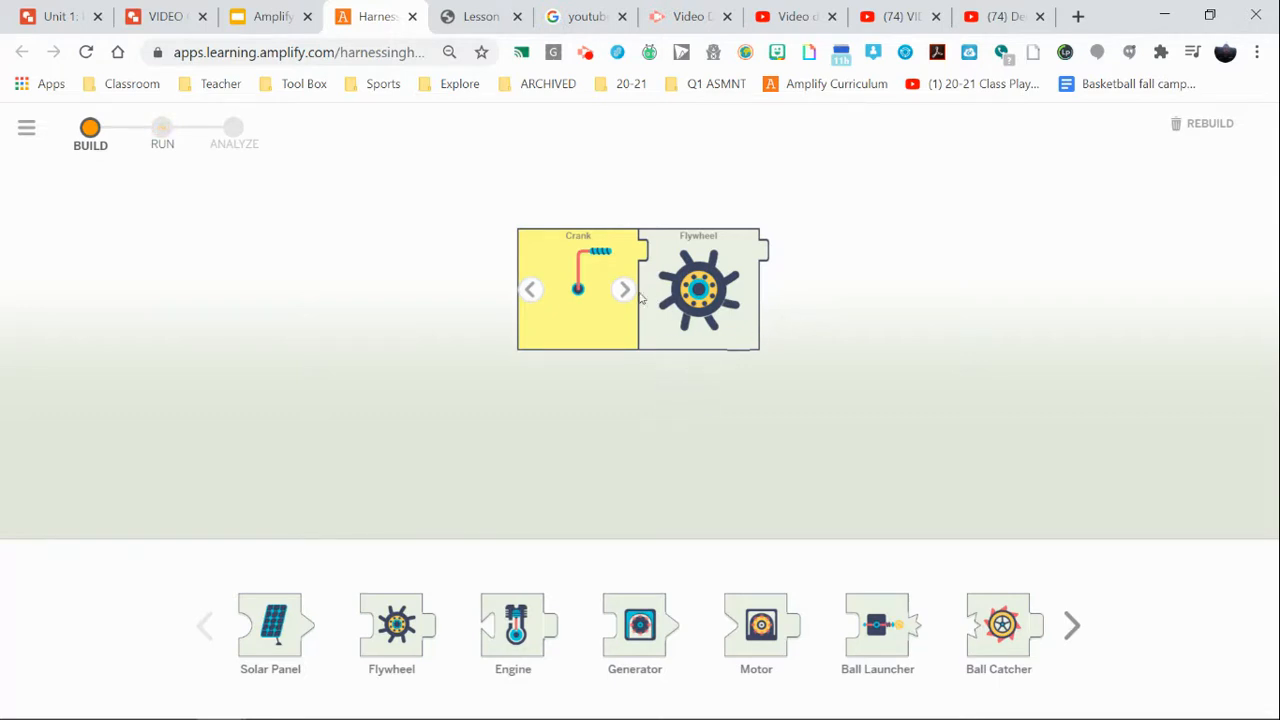
{"action": "mouse_move", "coordinate": [888, 550]}
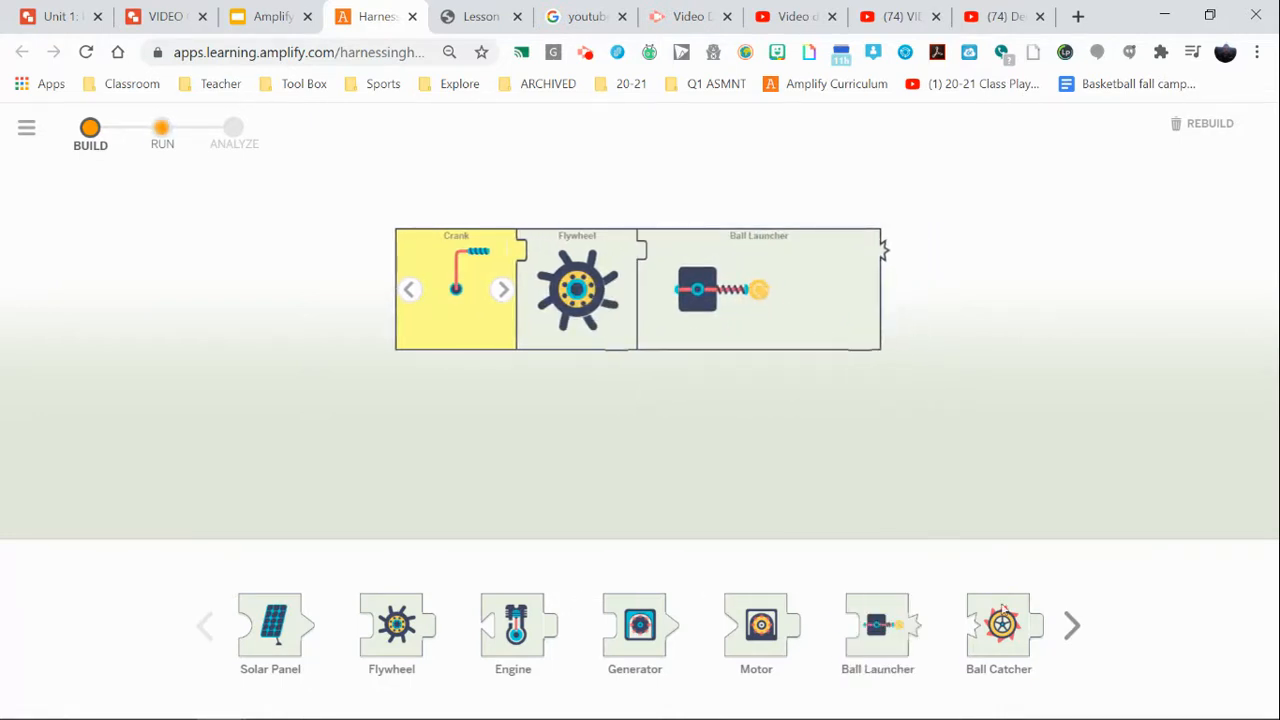
{"action": "left_click", "coordinate": [1072, 624]}
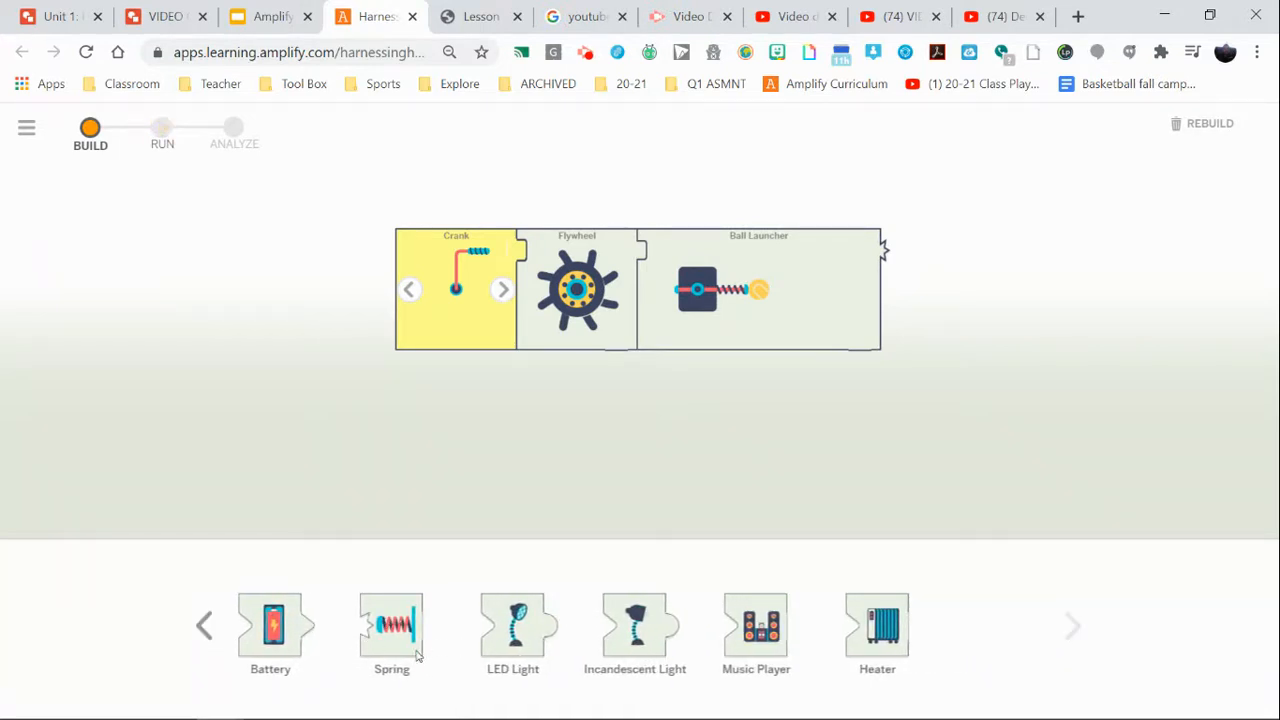
{"action": "left_click_drag", "start_coordinate": [392, 630], "coordinate": [916, 370]}
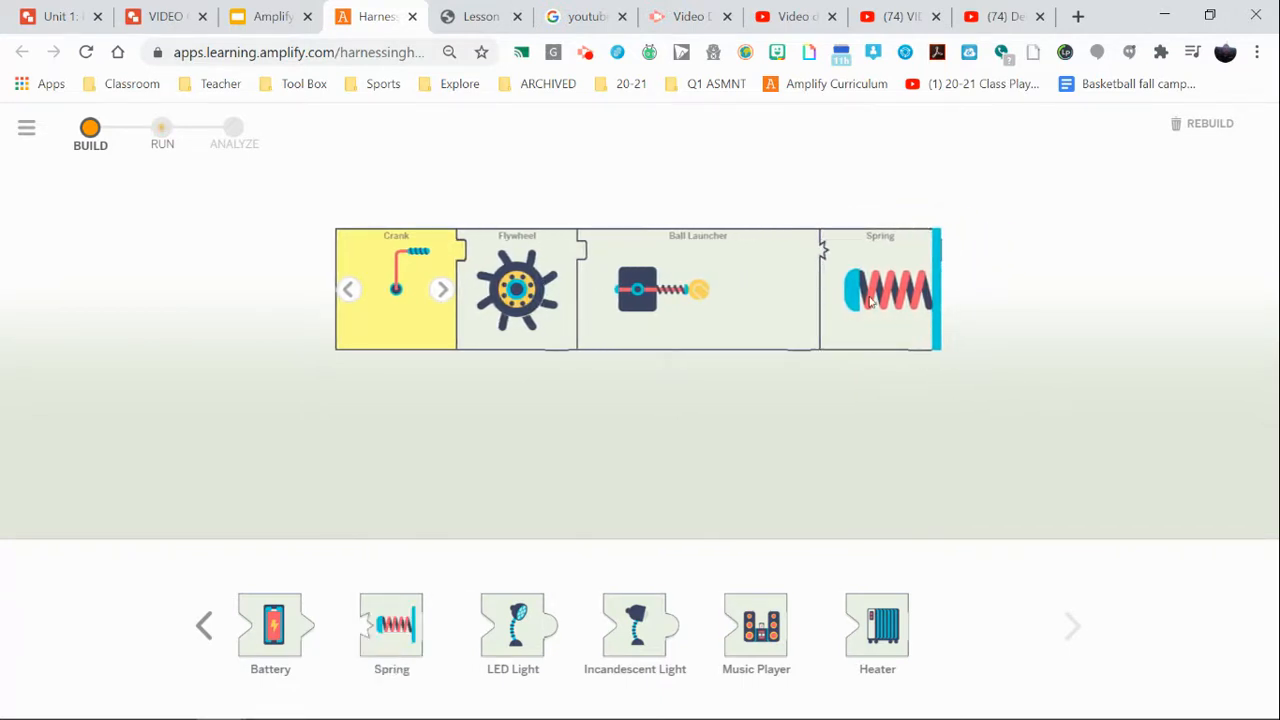
{"action": "left_click", "coordinate": [160, 132]}
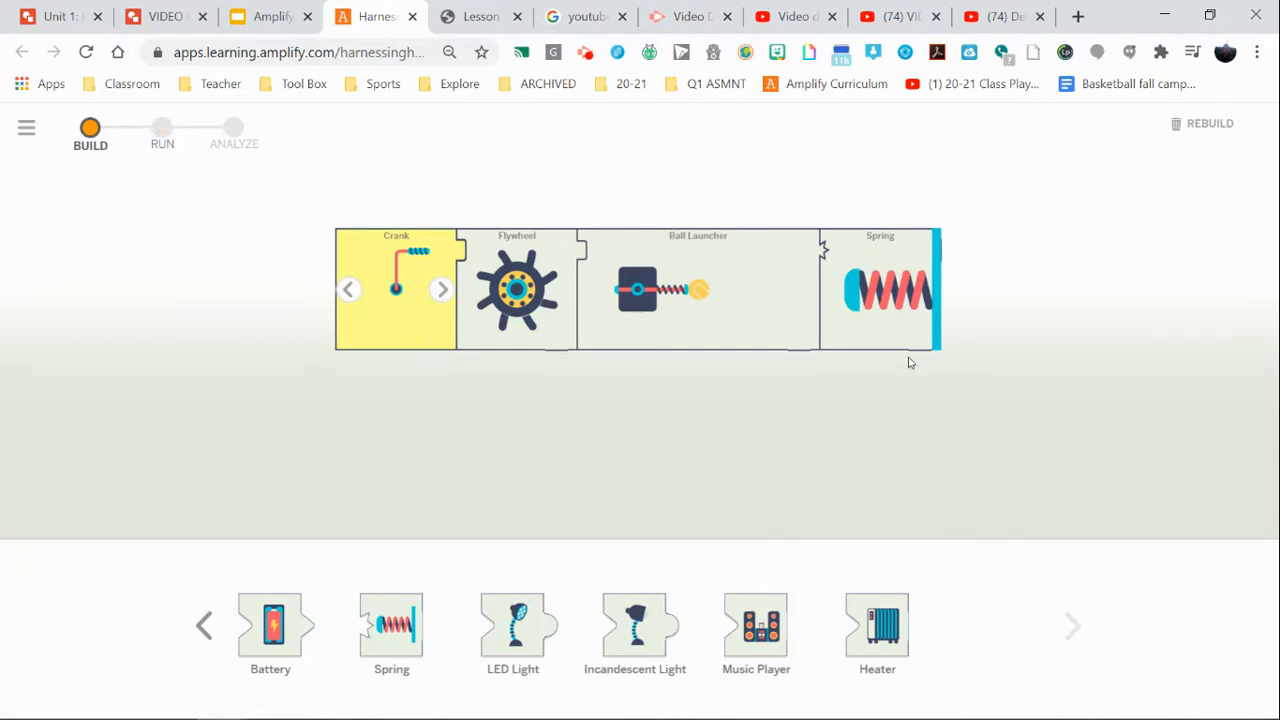
{"action": "mouse_move", "coordinate": [886, 340]}
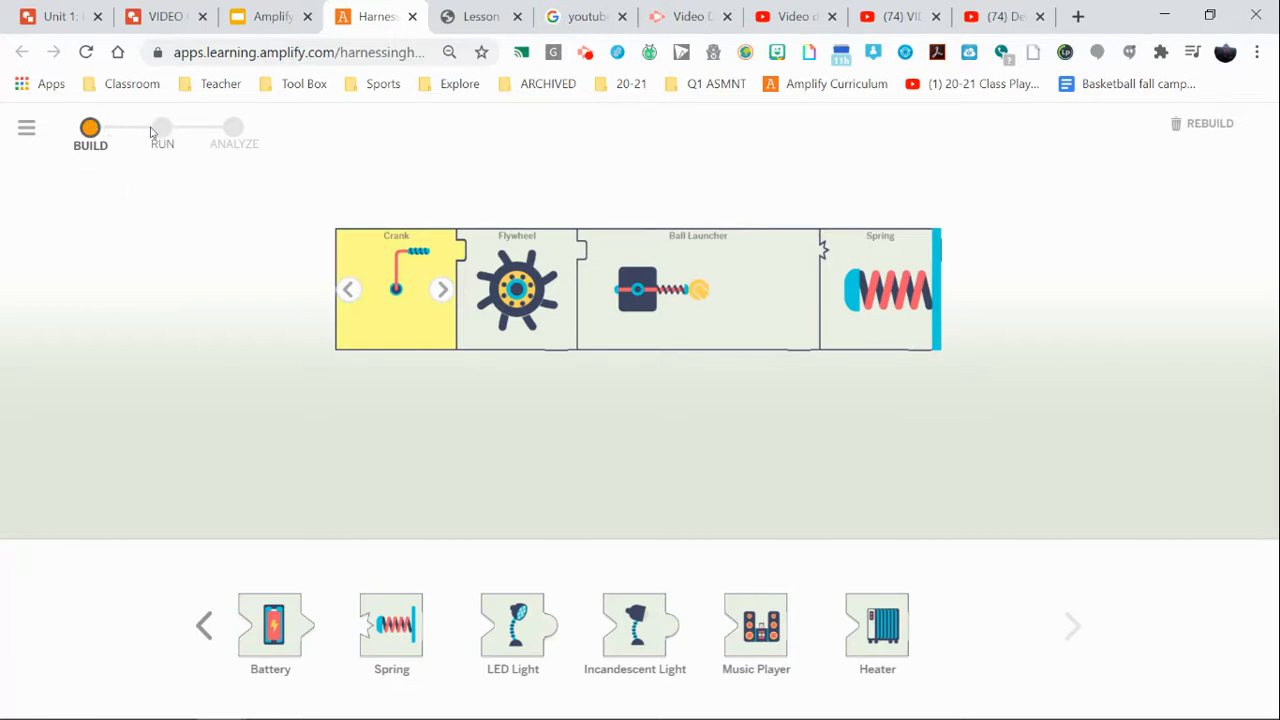
- Move to the Run stage and crank the chain with energy labels shown
{"action": "left_click", "coordinate": [160, 128]}
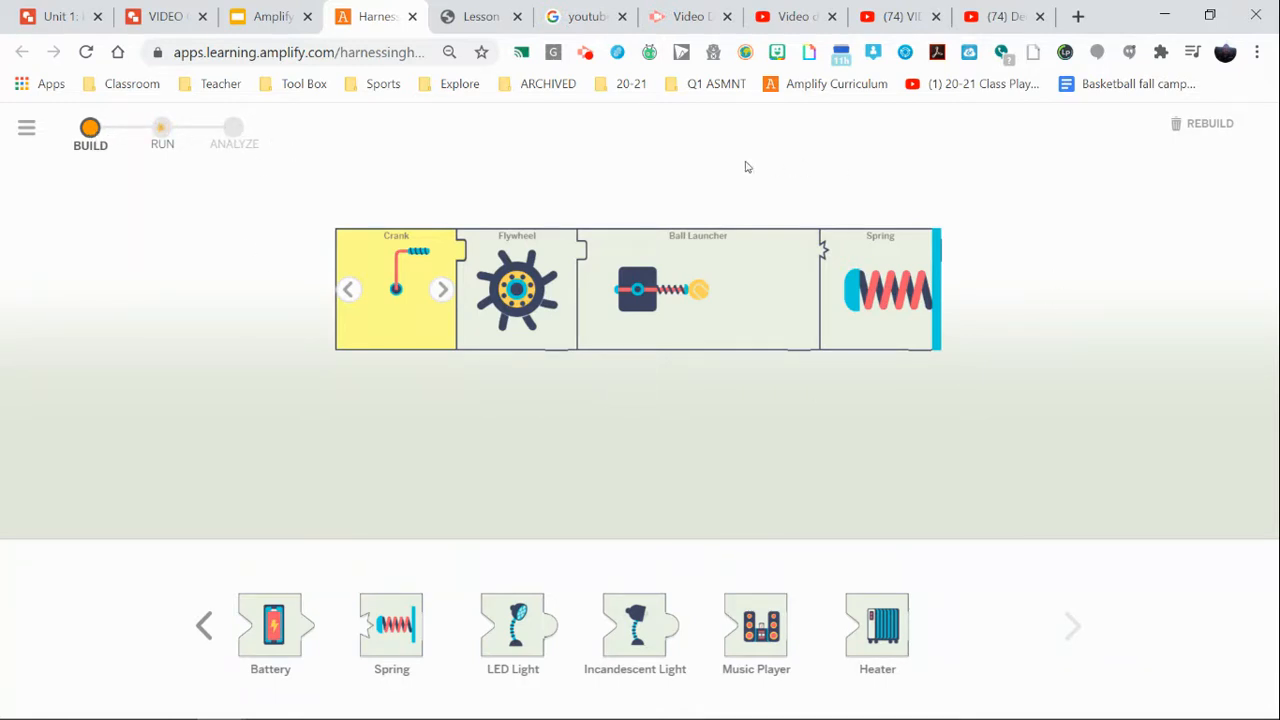
{"action": "left_click", "coordinate": [162, 128]}
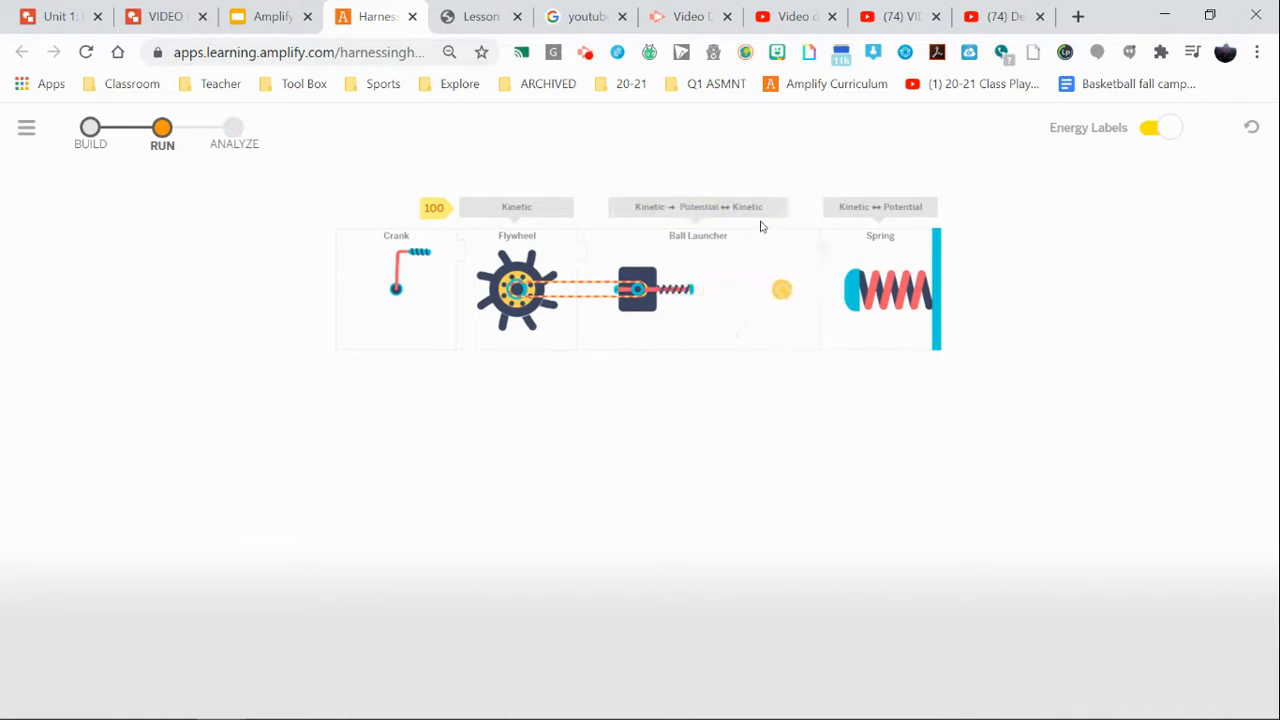
- Enter Analyze, rewind the run toward the start and replay it from the beginning
{"action": "left_click", "coordinate": [234, 128]}
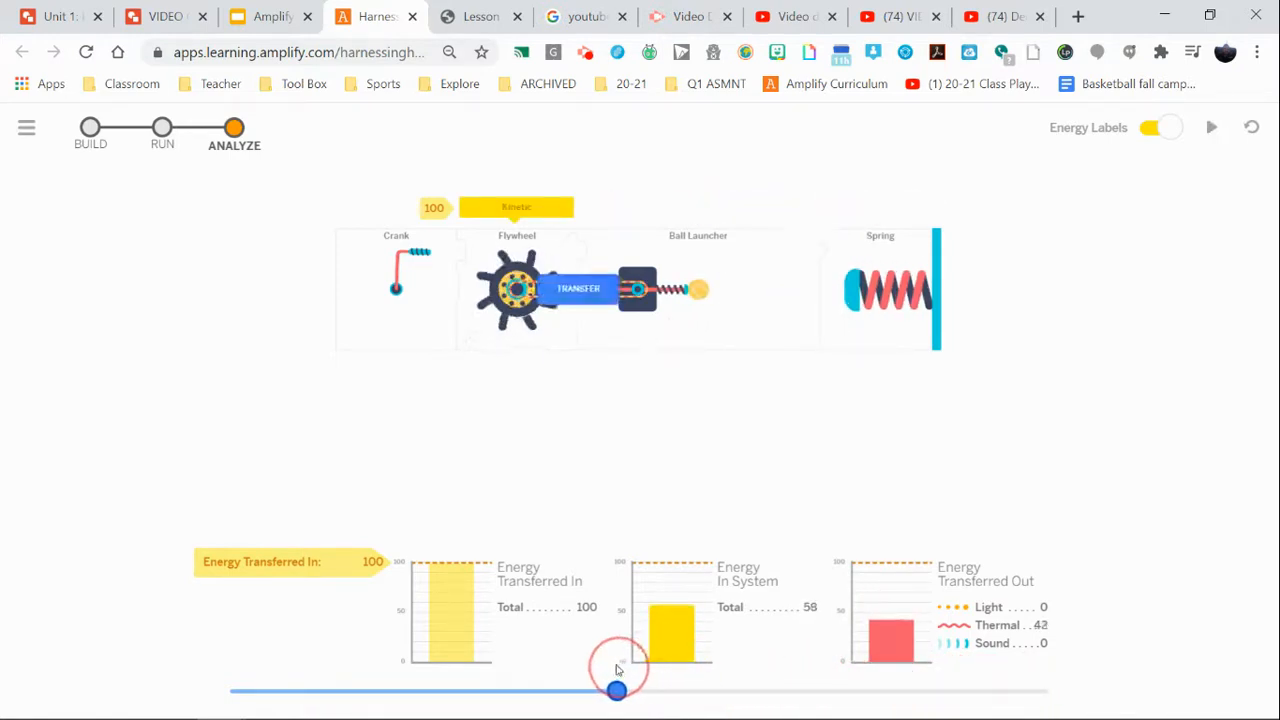
{"action": "left_click_drag", "start_coordinate": [616, 690], "coordinate": [516, 690]}
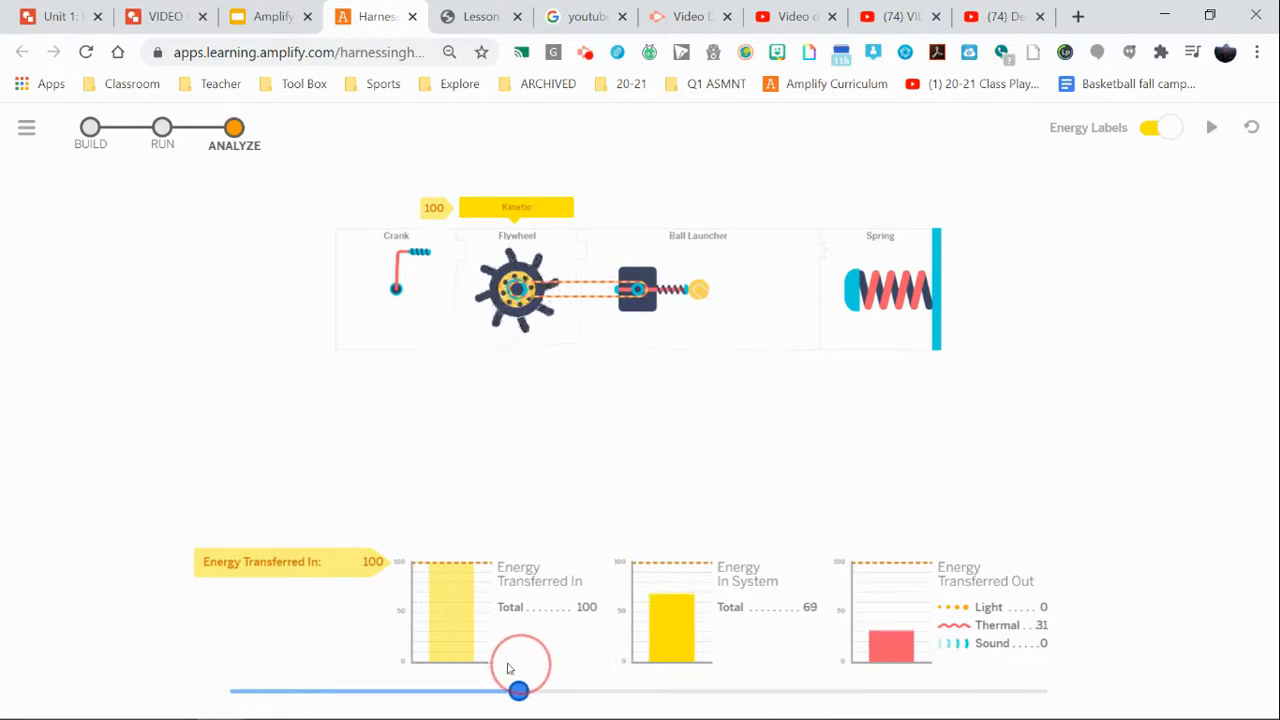
{"action": "left_click_drag", "start_coordinate": [516, 690], "coordinate": [230, 690]}
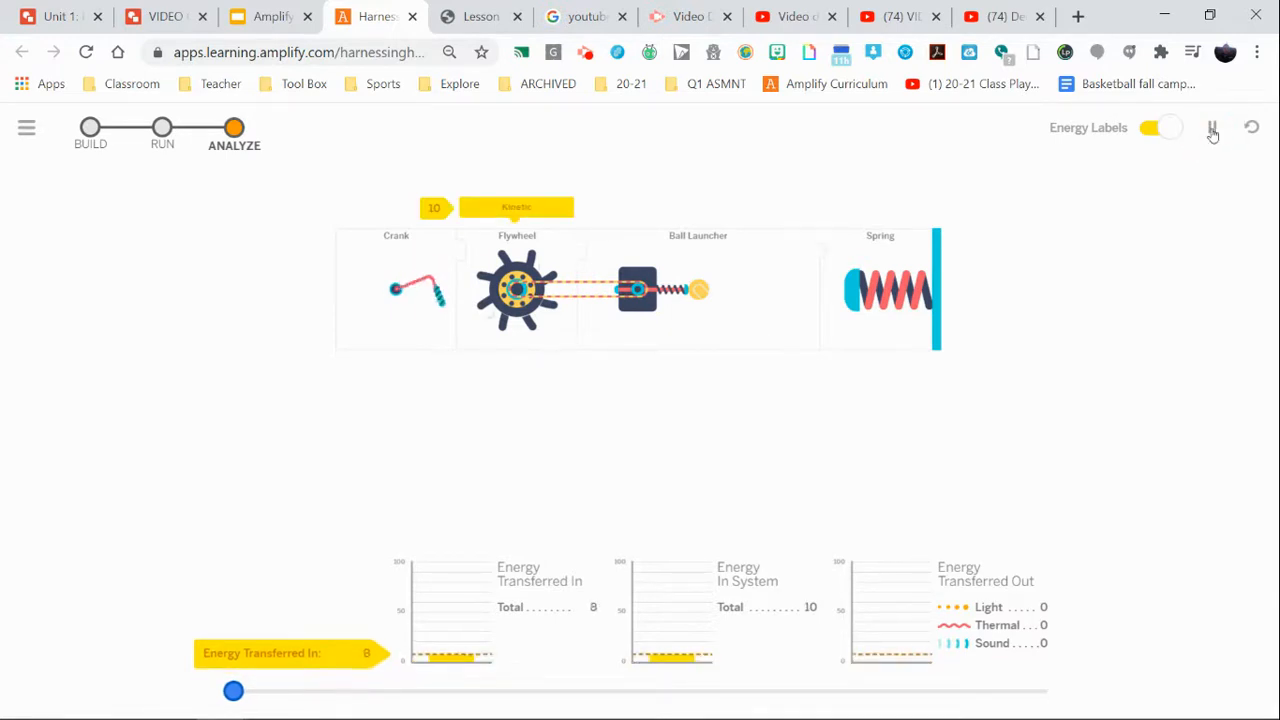
{"action": "left_click", "coordinate": [1212, 128]}
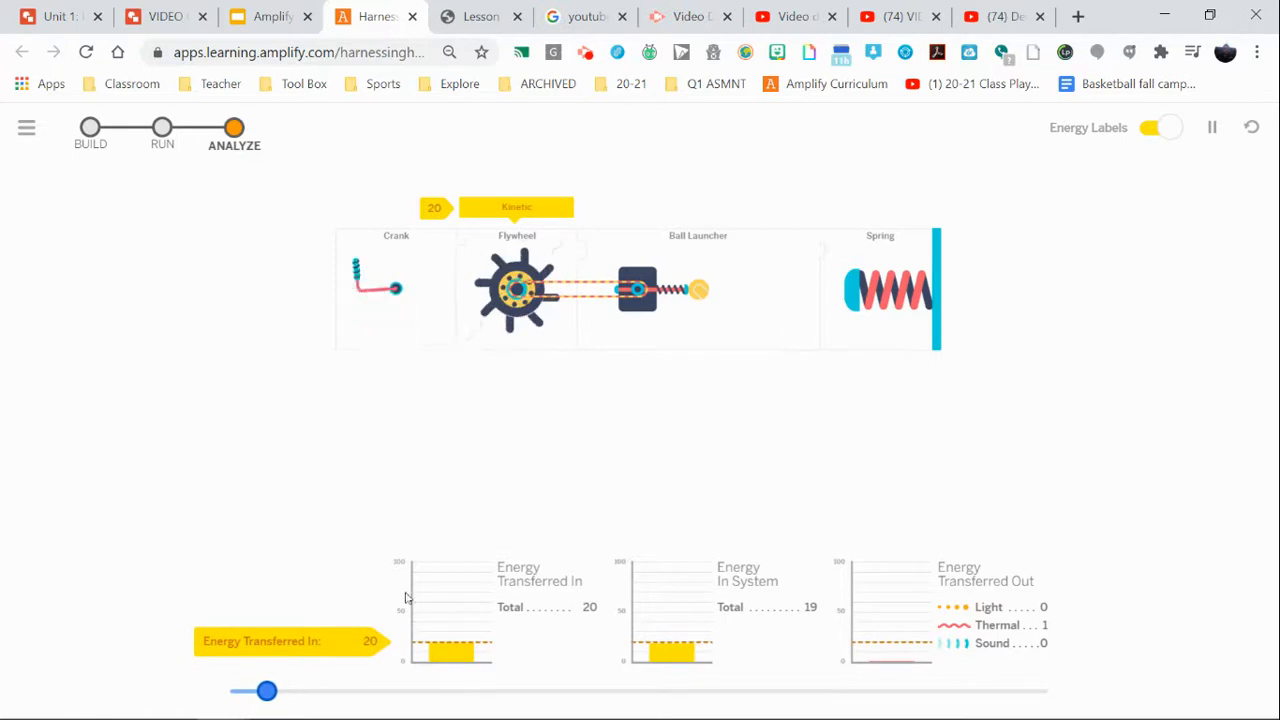
- Scrub the timeline to compare the energy bar graphs, then return to Build
{"action": "left_click_drag", "start_coordinate": [264, 690], "coordinate": [300, 690]}
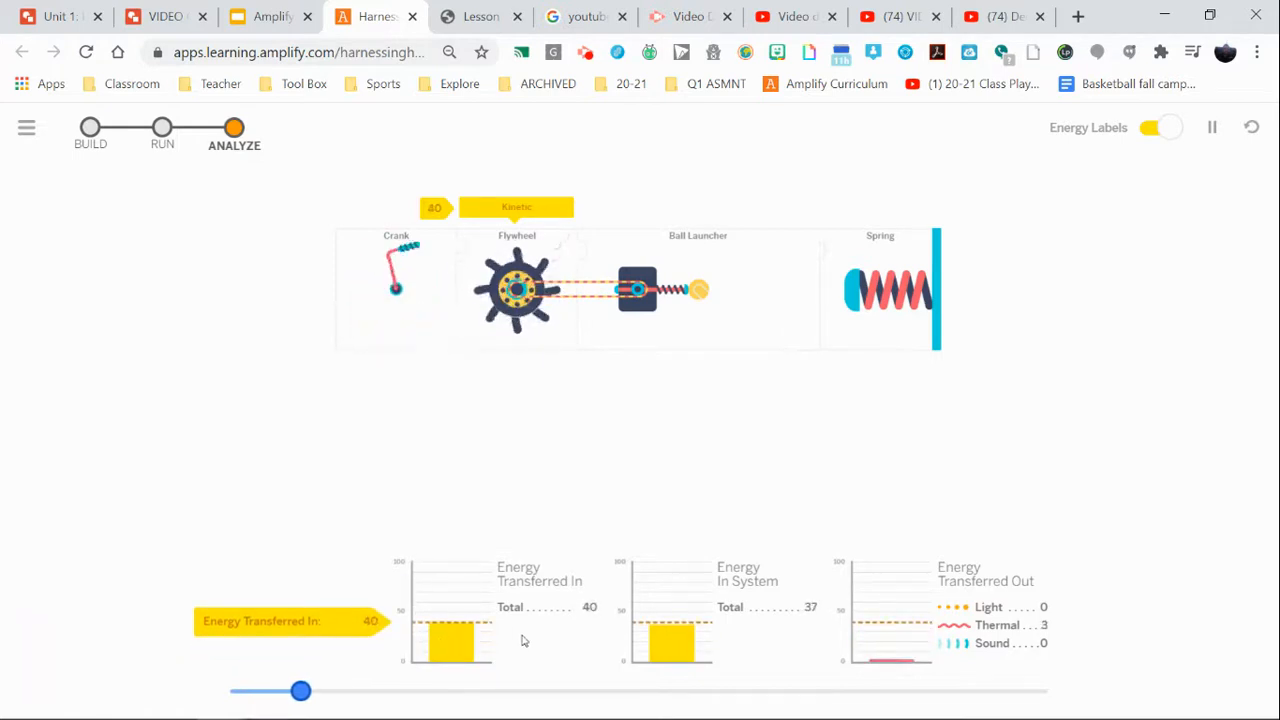
{"action": "left_click_drag", "start_coordinate": [300, 690], "coordinate": [332, 690]}
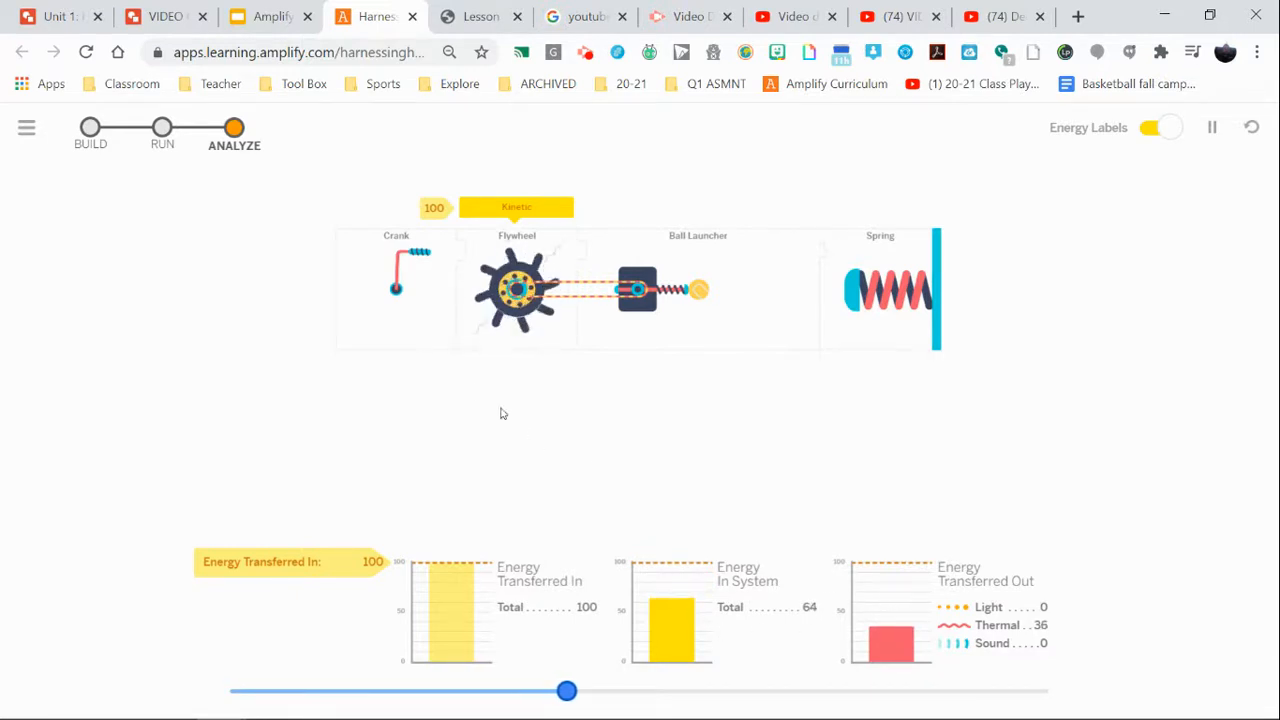
{"action": "left_click_drag", "start_coordinate": [568, 690], "coordinate": [600, 690]}
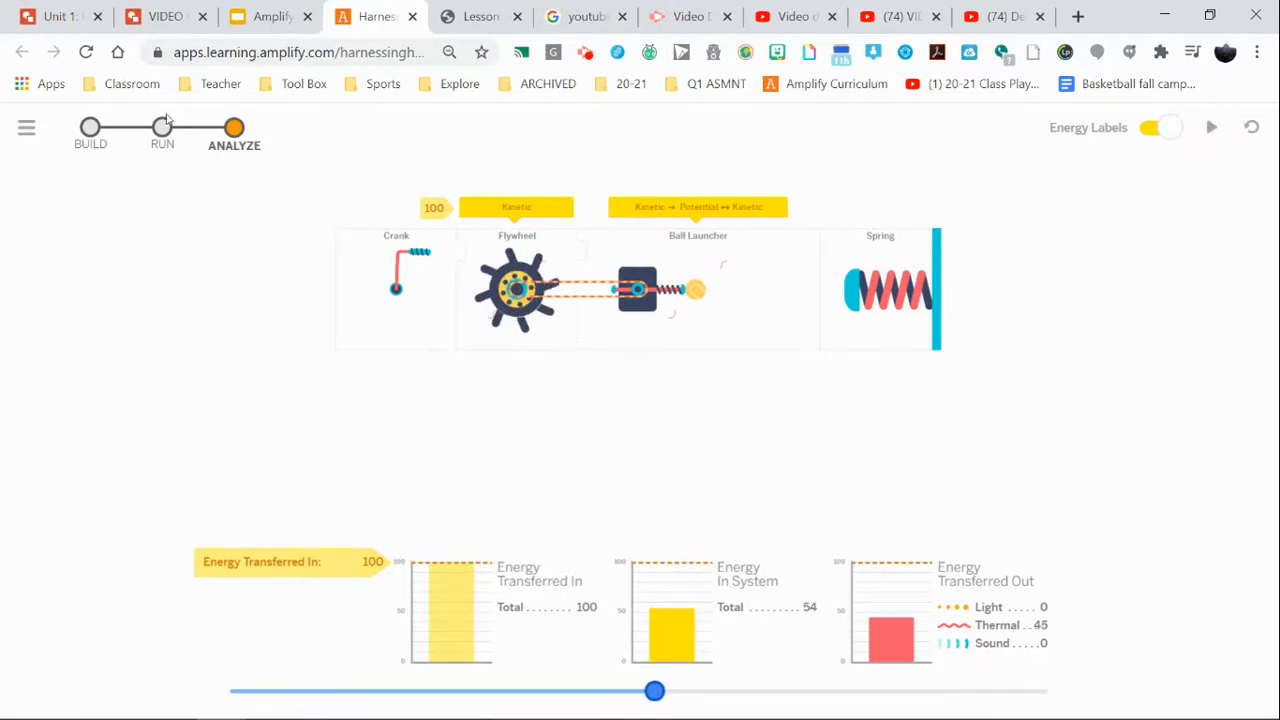
{"action": "left_click", "coordinate": [88, 128]}
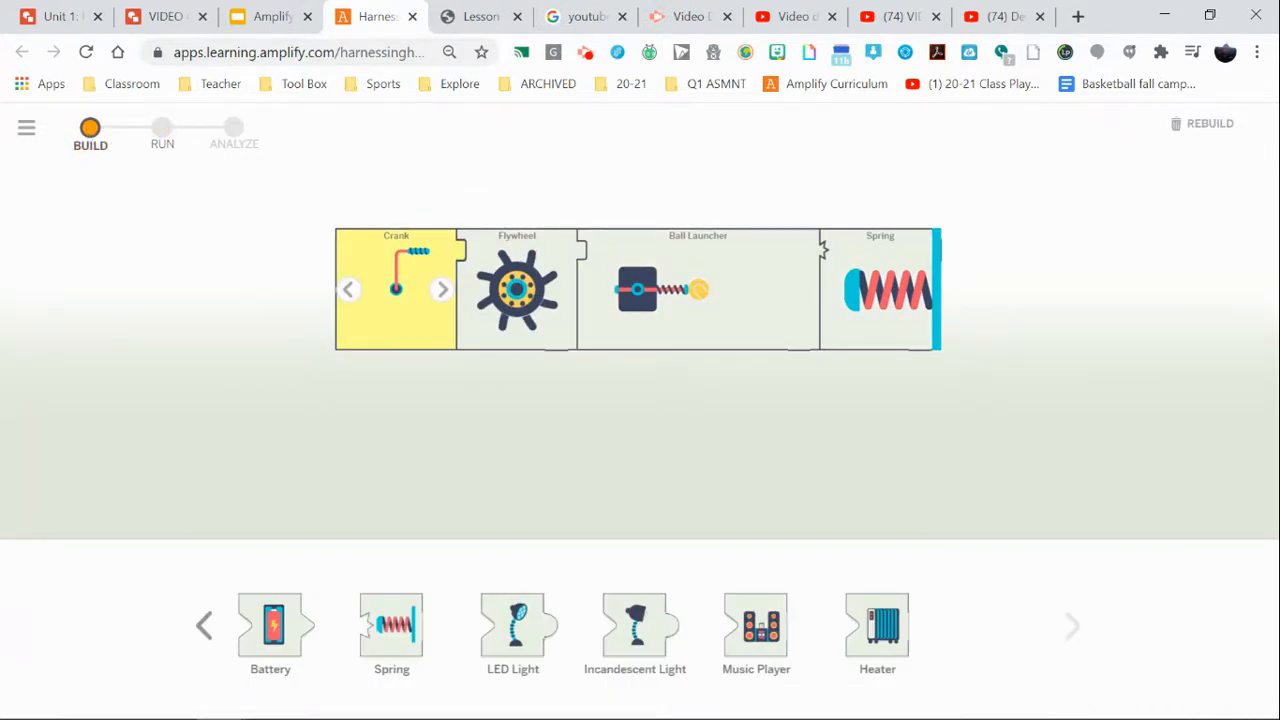
- Rebuild from scratch and confirm clearing the built system
{"action": "left_click", "coordinate": [1212, 124]}
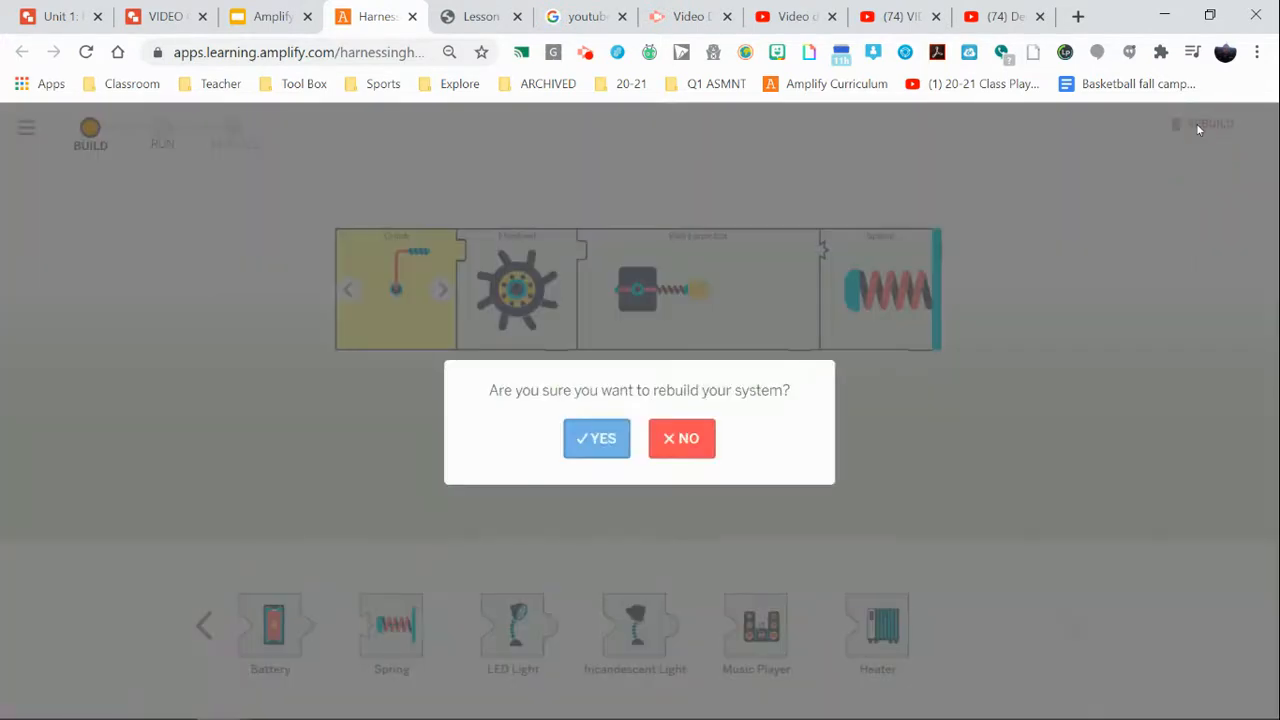
{"action": "left_click", "coordinate": [596, 438]}
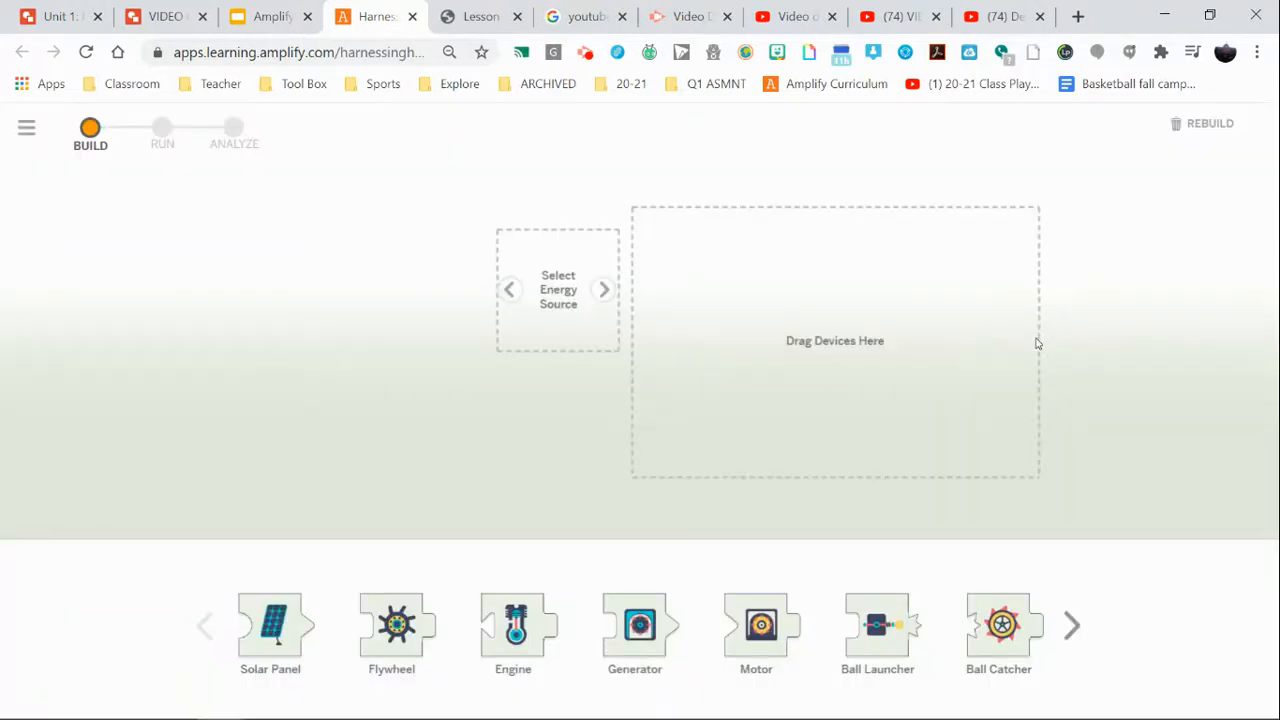